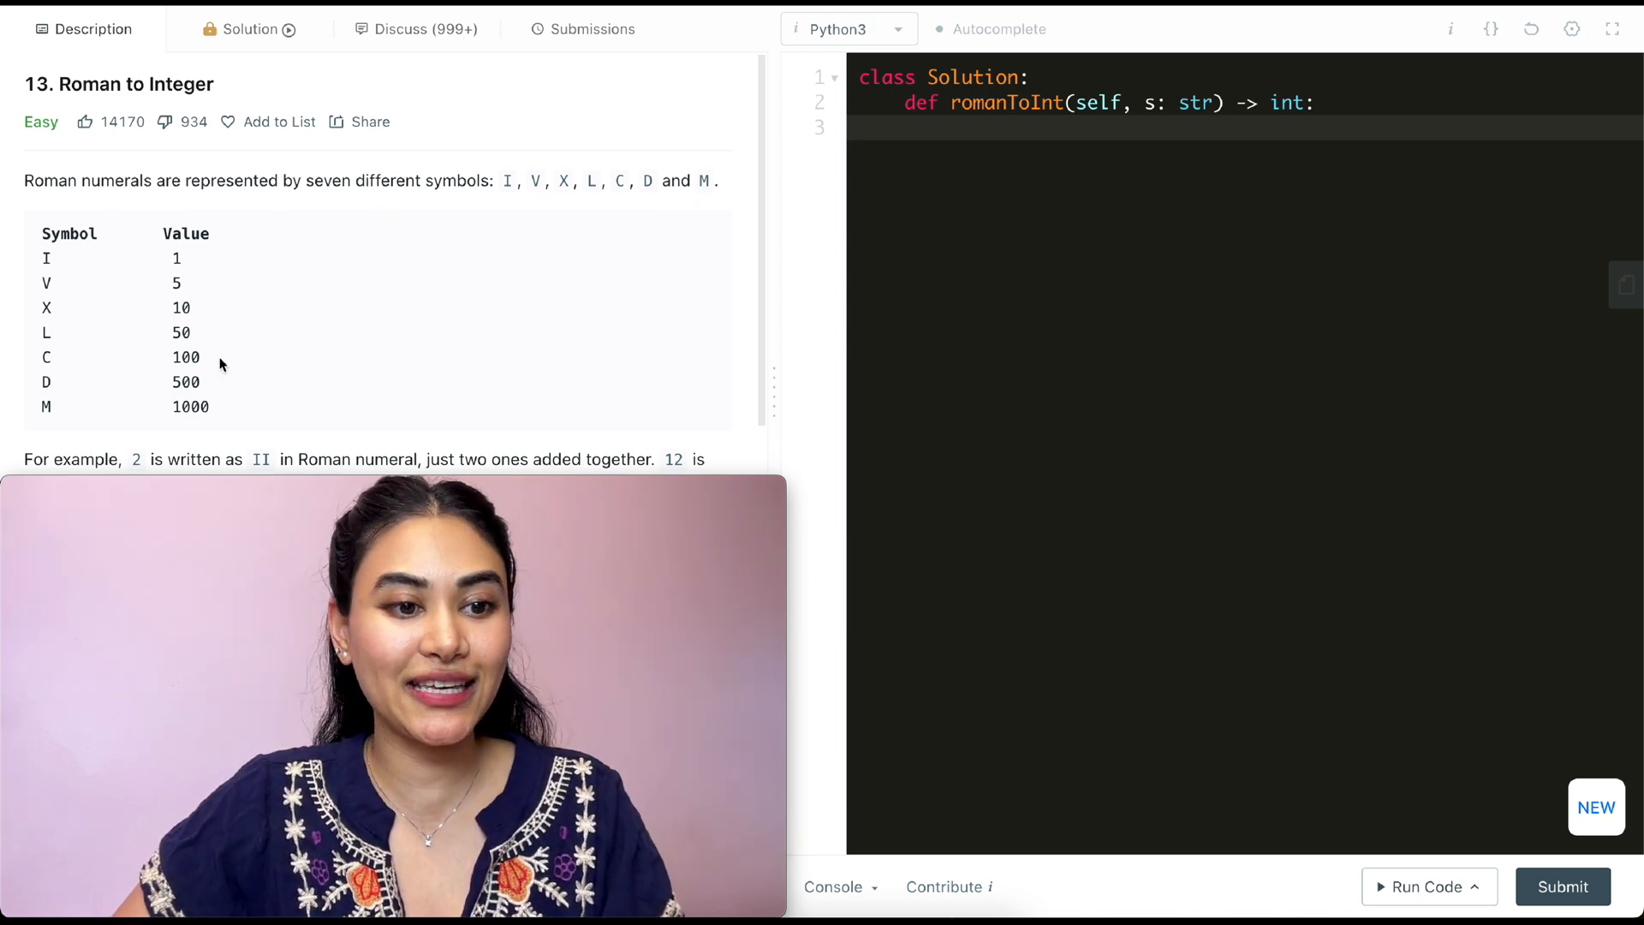
# Write the worked example "MCMXCIV", total = 1000 and a marker i as scratch notes
pyautogui.scroll(-3)
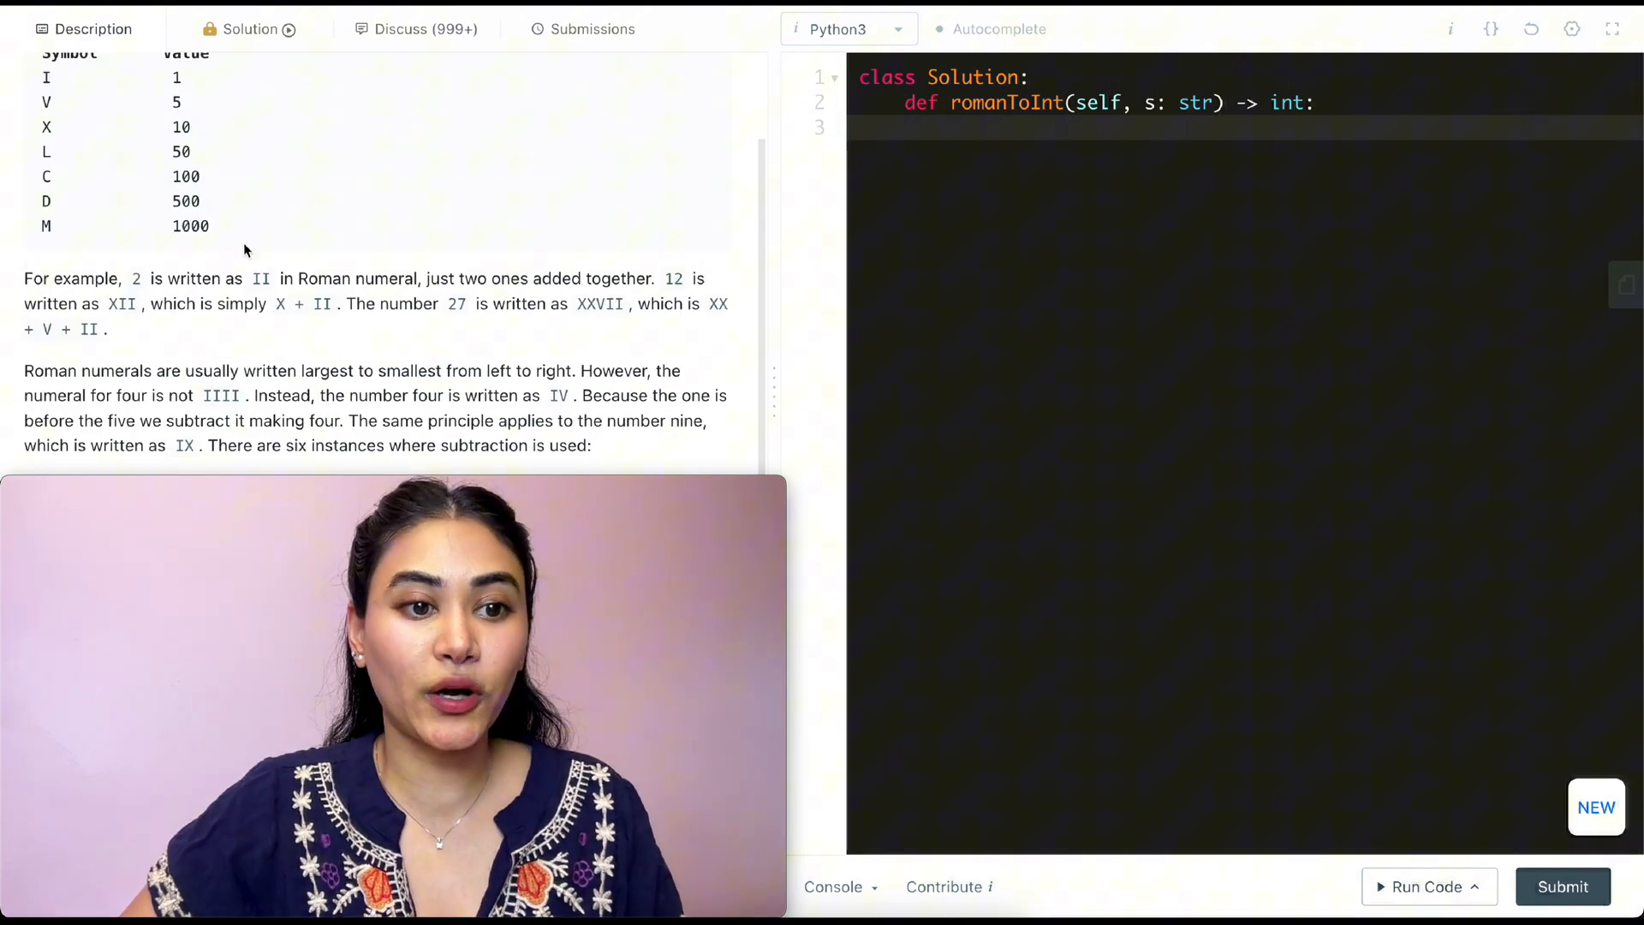
pyautogui.scroll(-3)
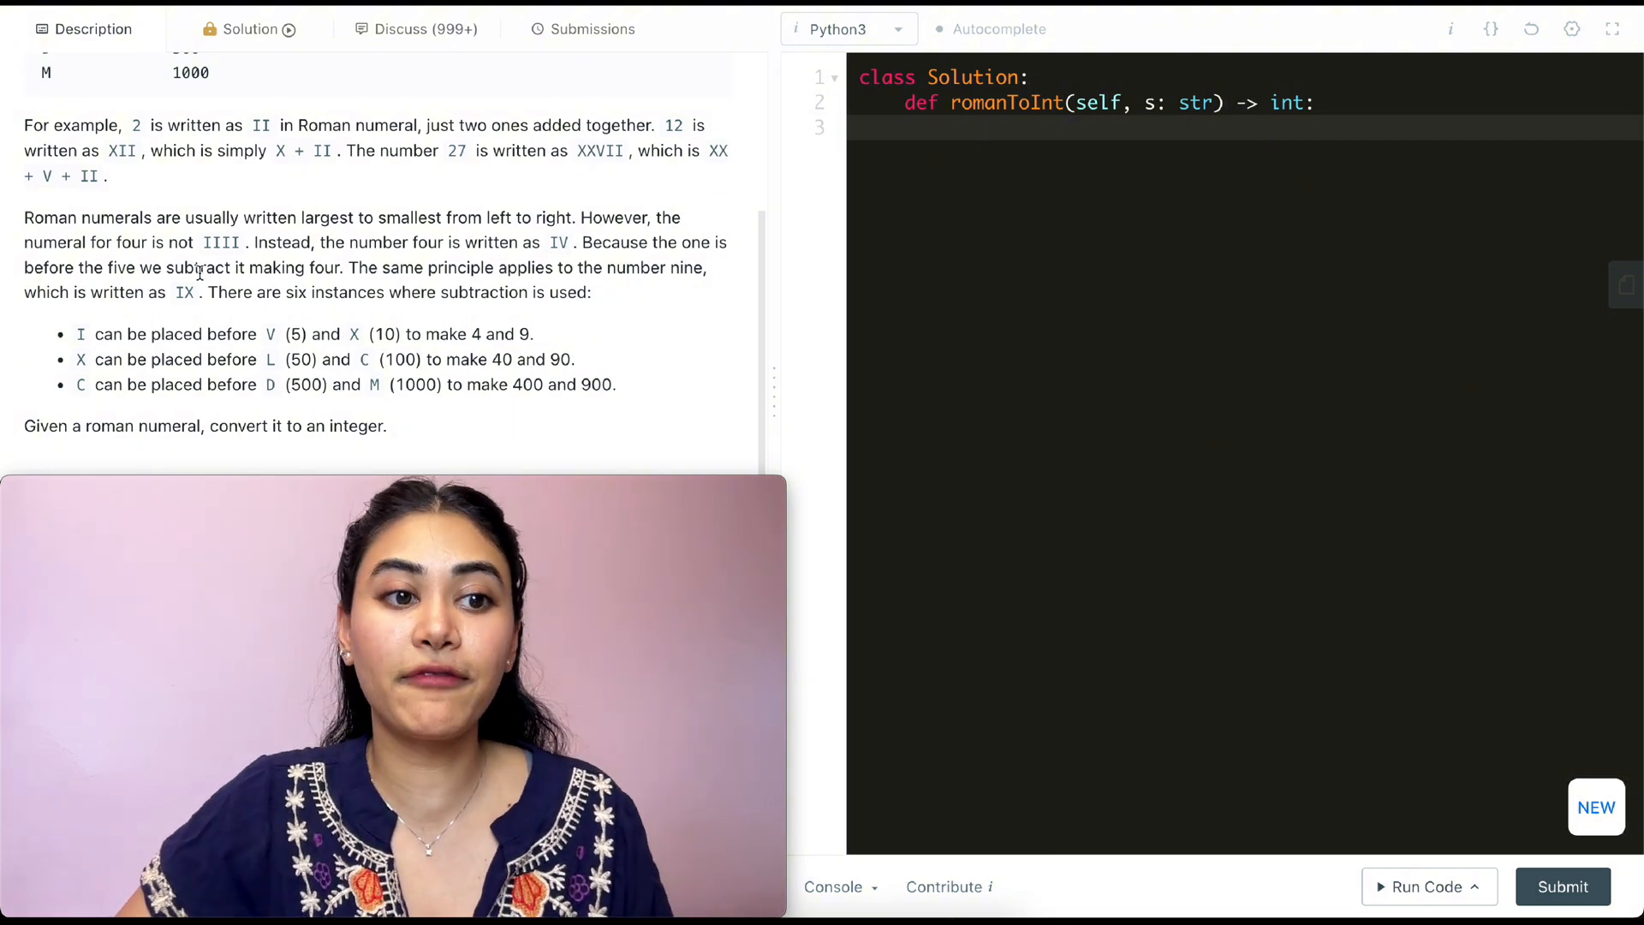
pyautogui.moveTo(587, 260)
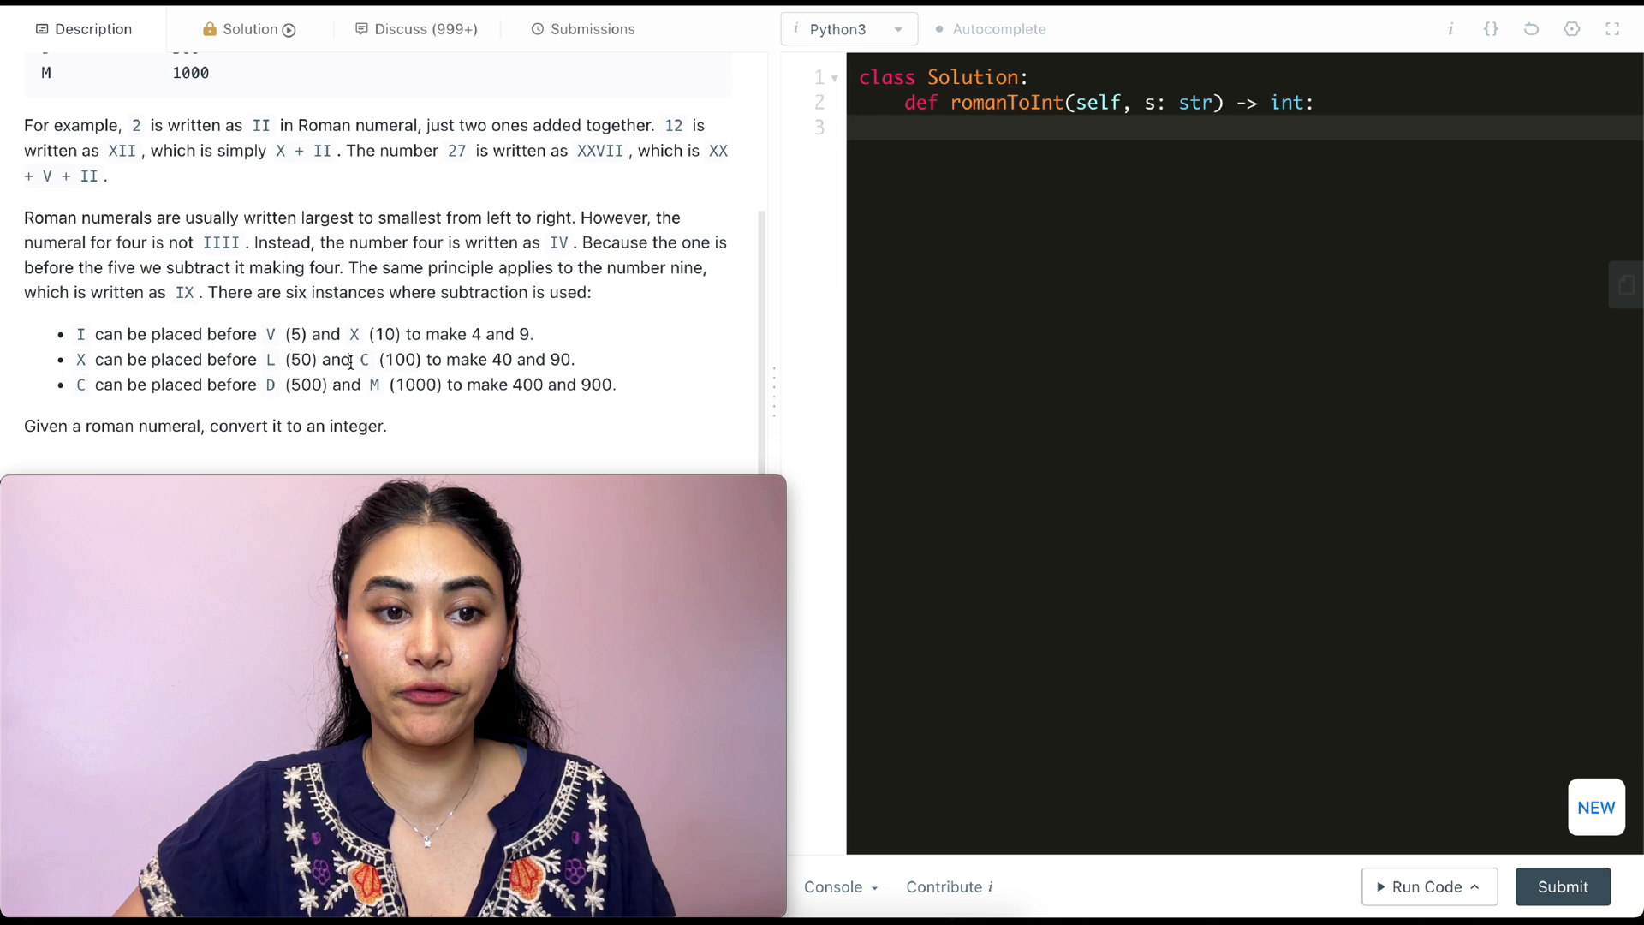
pyautogui.moveTo(279, 366)
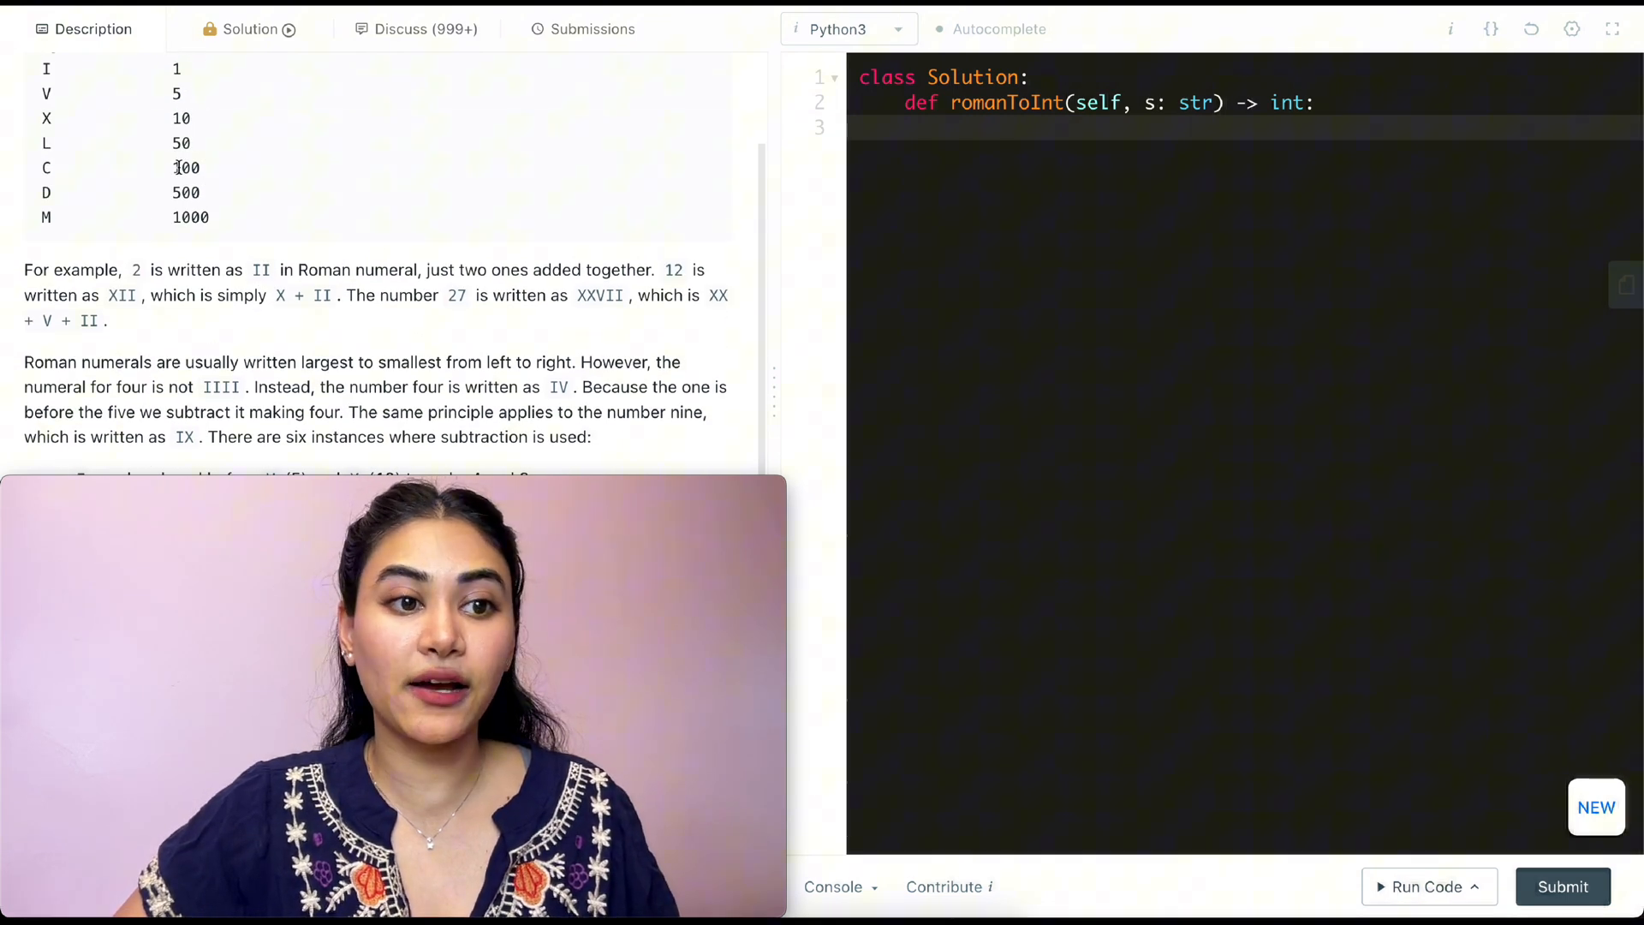
pyautogui.scroll(-3)
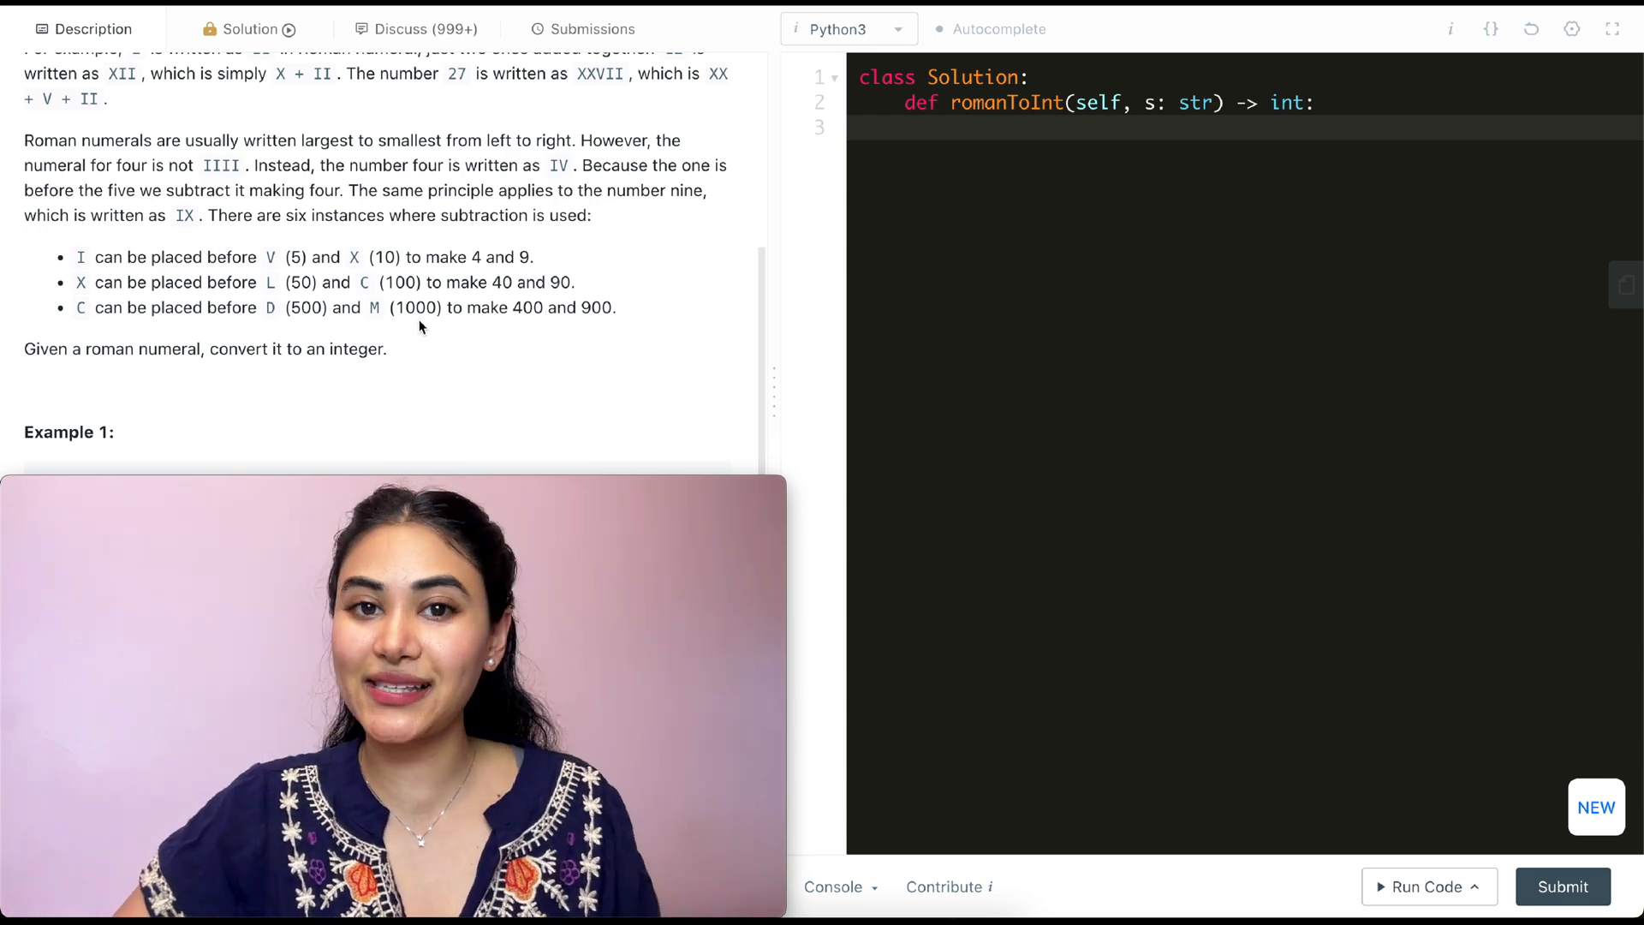
pyautogui.scroll(-3)
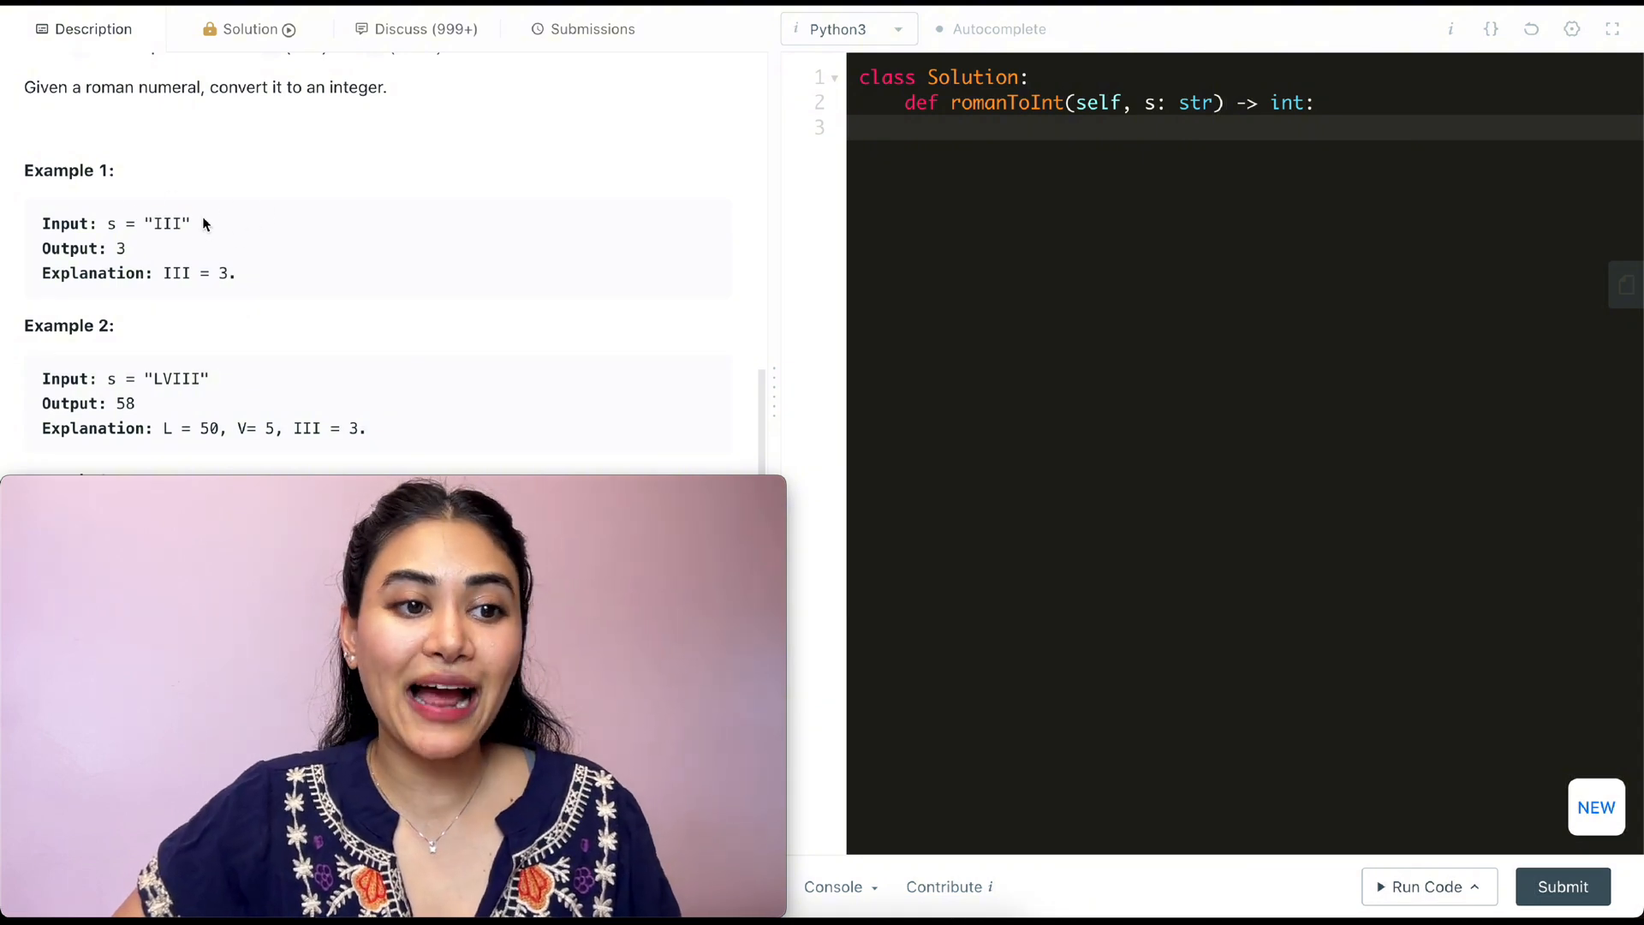
pyautogui.scroll(-3)
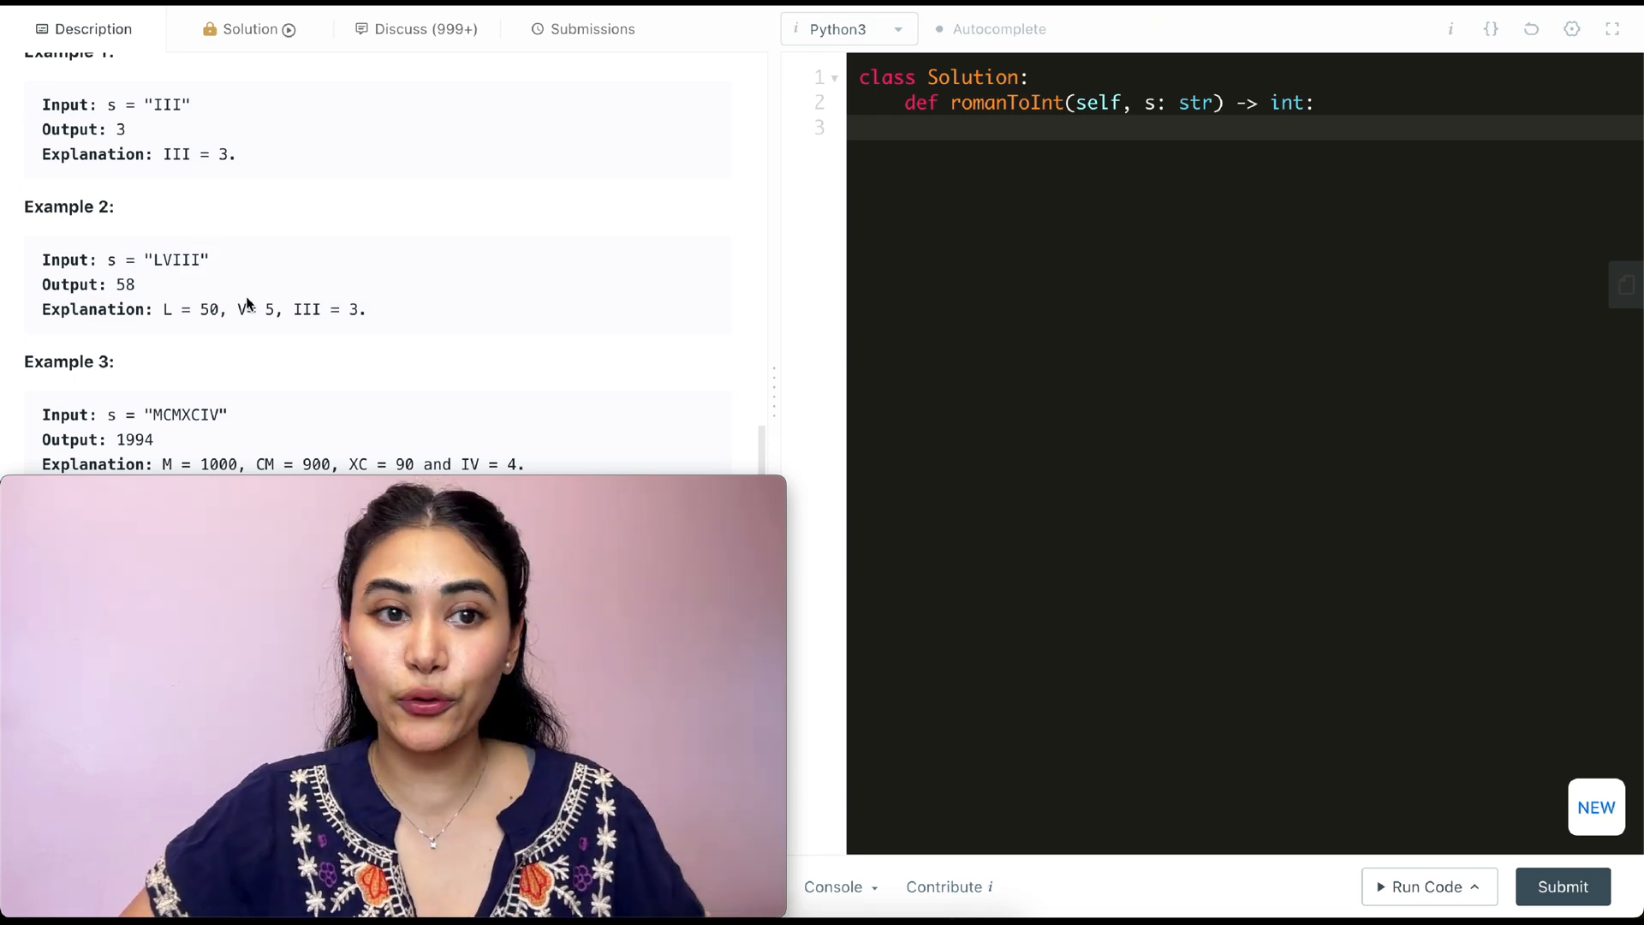
pyautogui.scroll(-3)
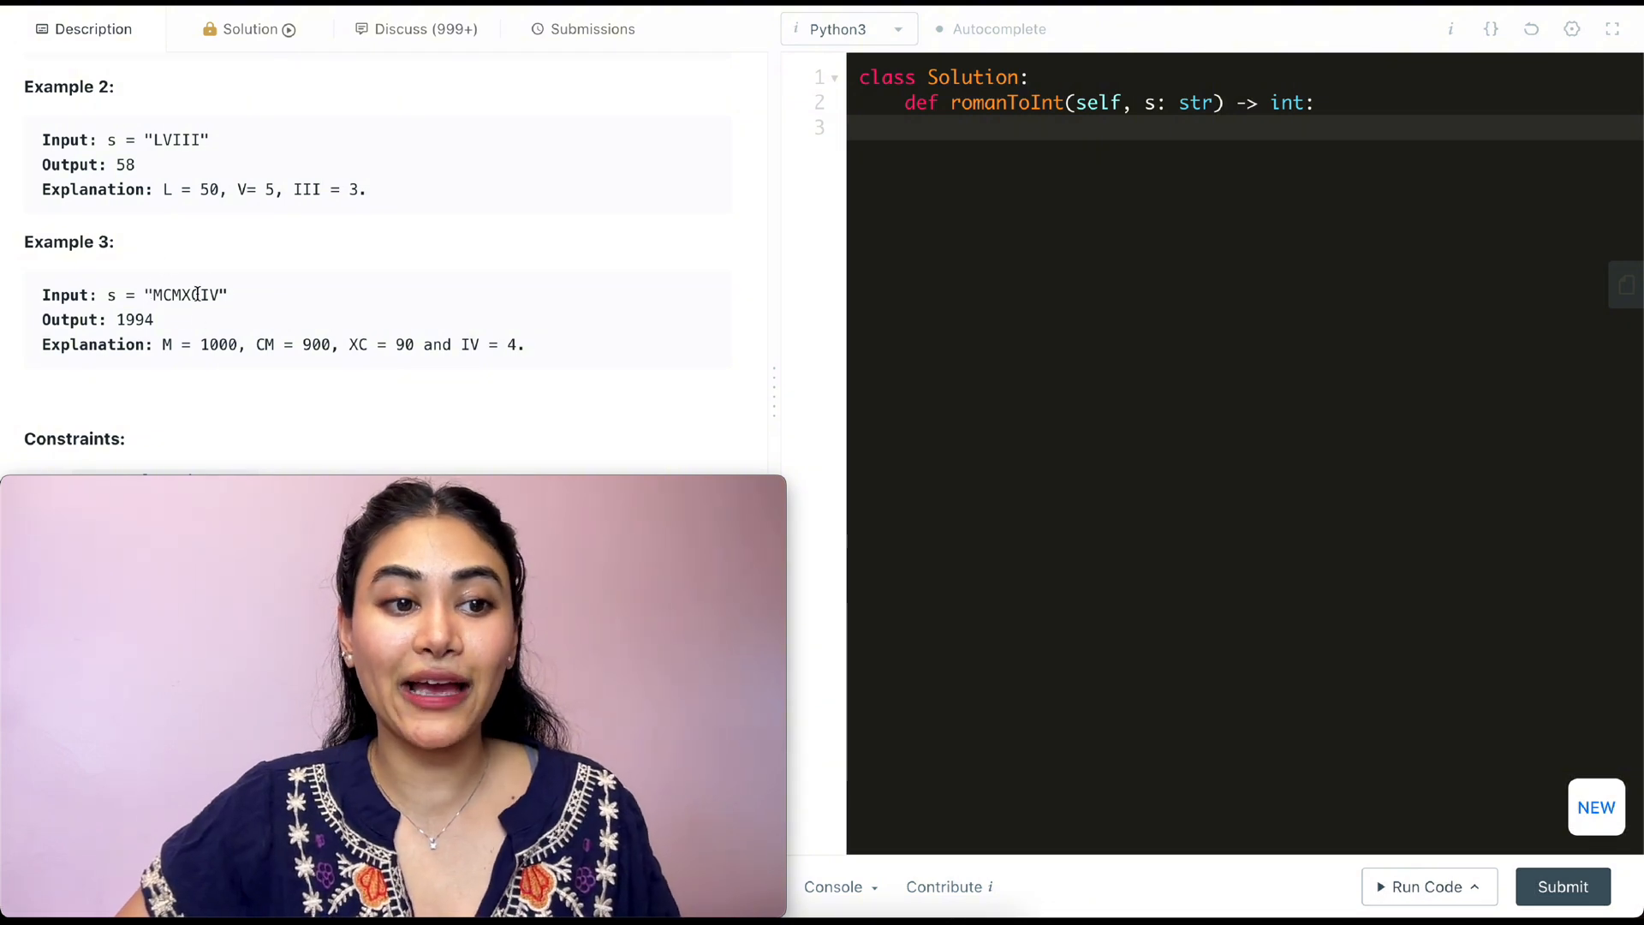
pyautogui.write('"MCMXCIV"')
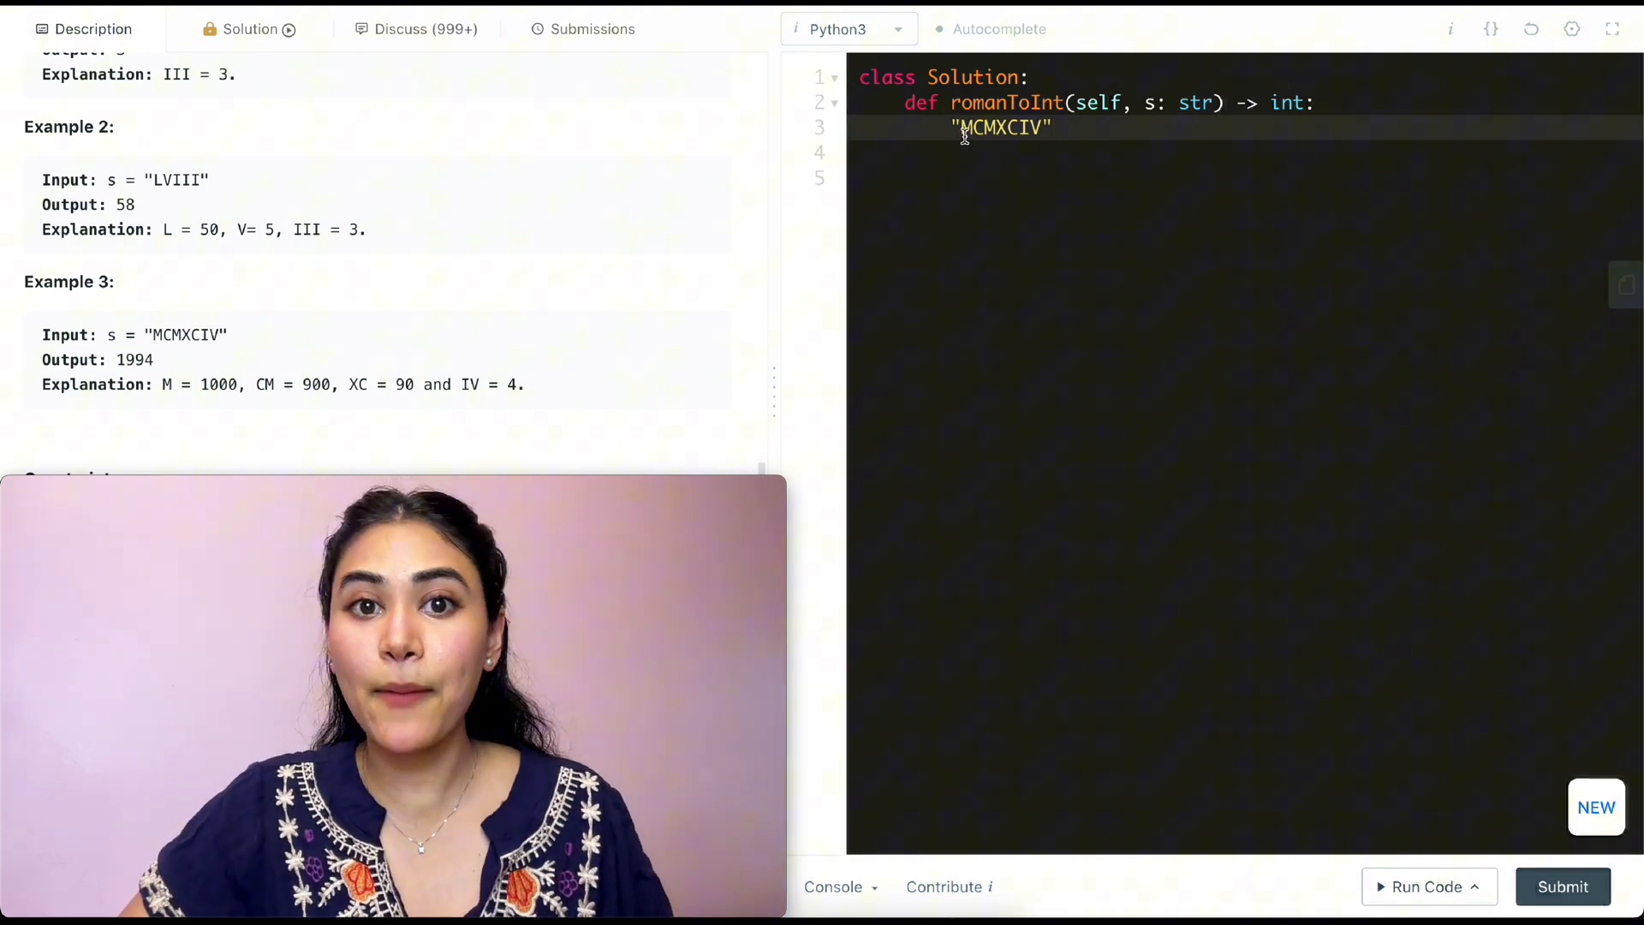
pyautogui.write('total = 1000')
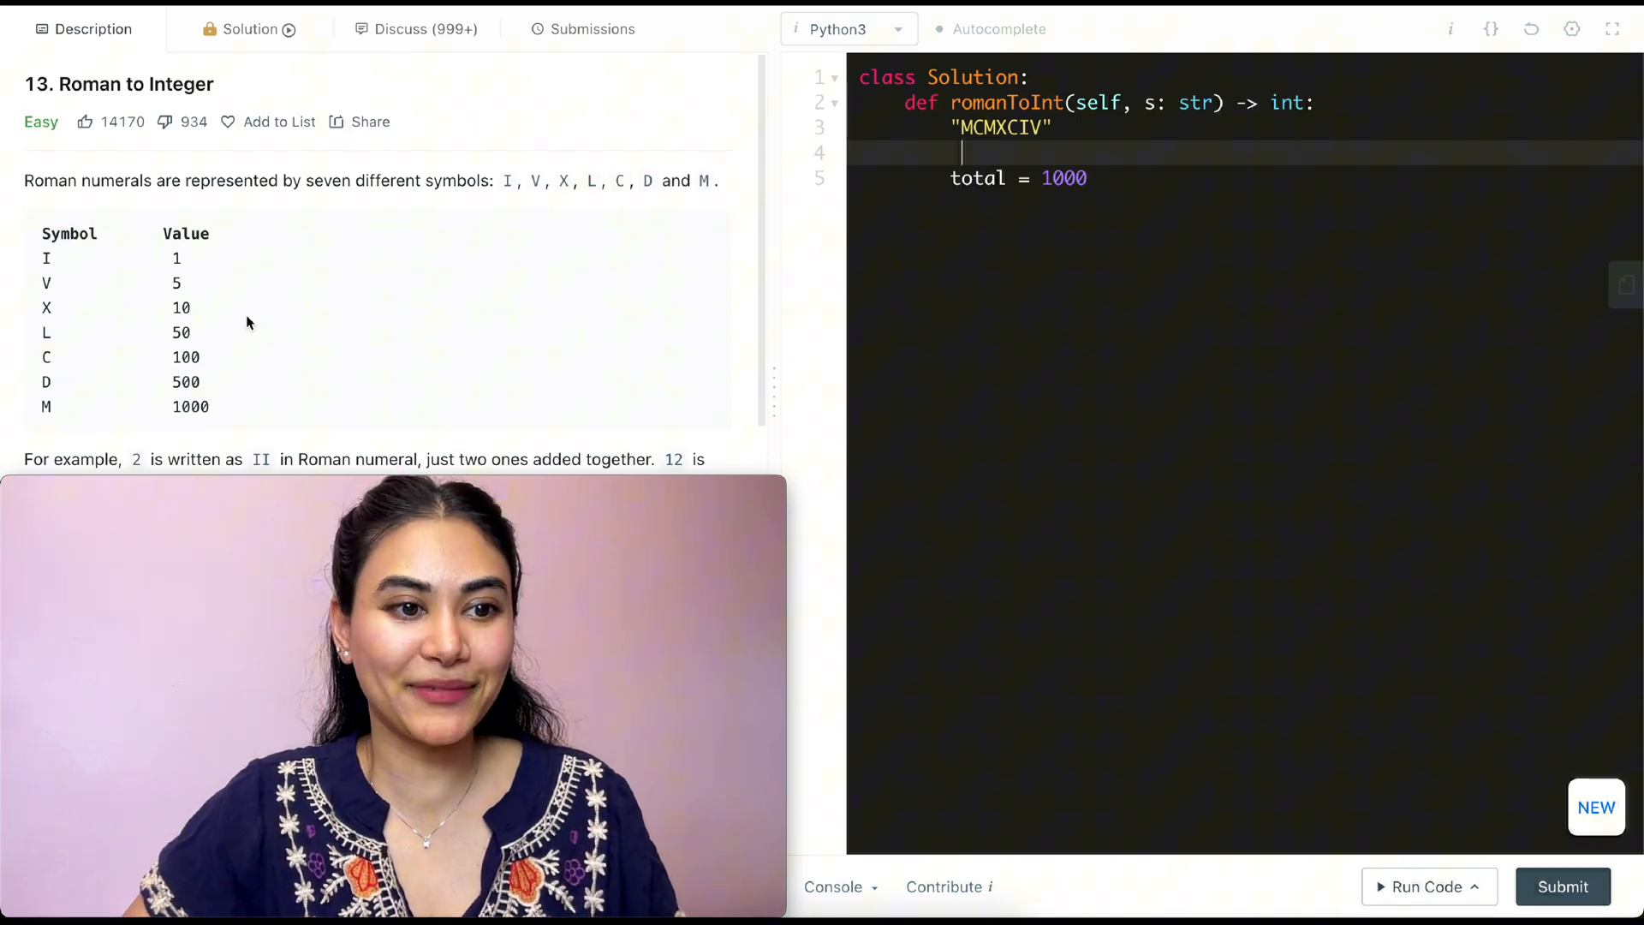
pyautogui.moveTo(656, 226)
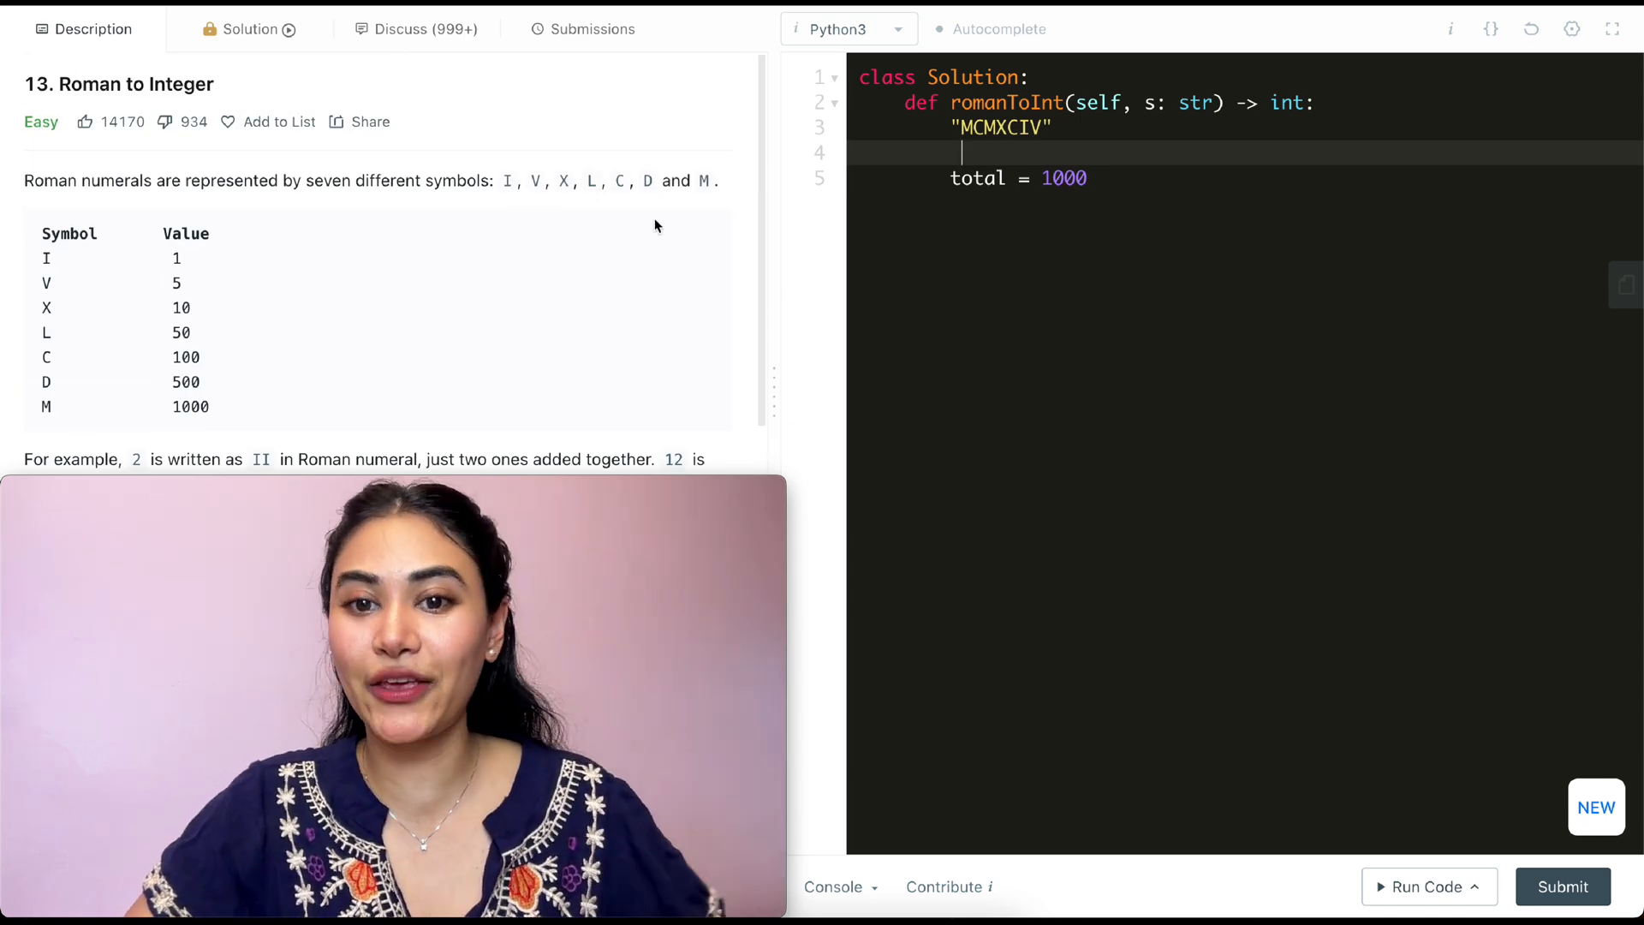
pyautogui.write('i')
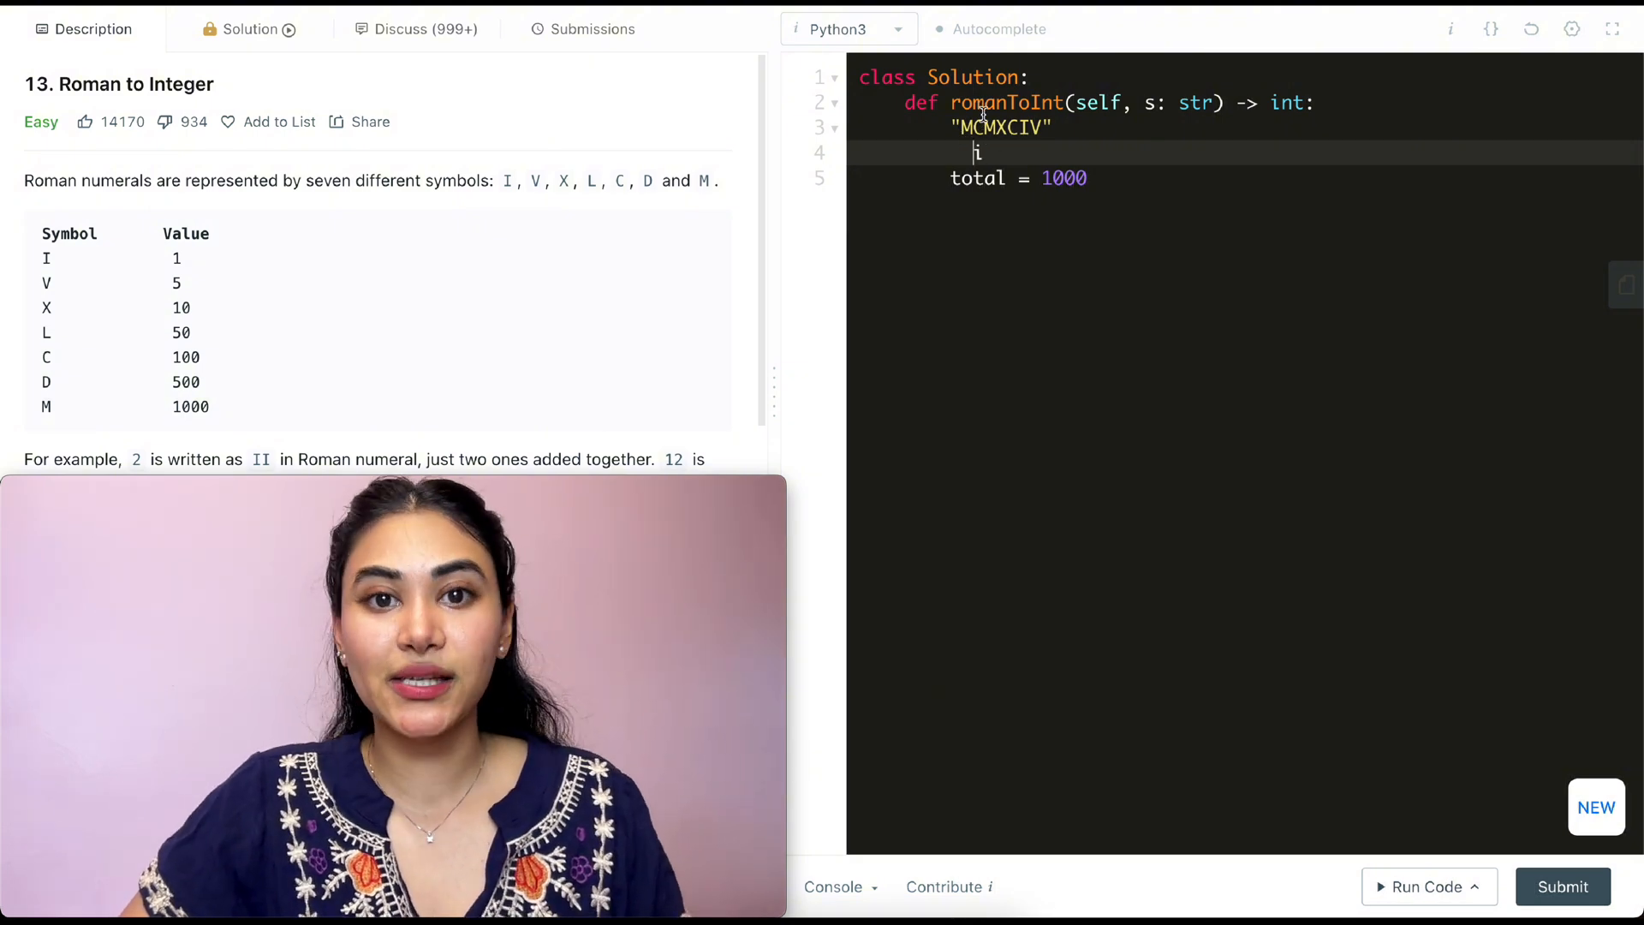
# Change the scratch total to 1900 and begin the for loop line
pyautogui.doubleClick(185, 358)
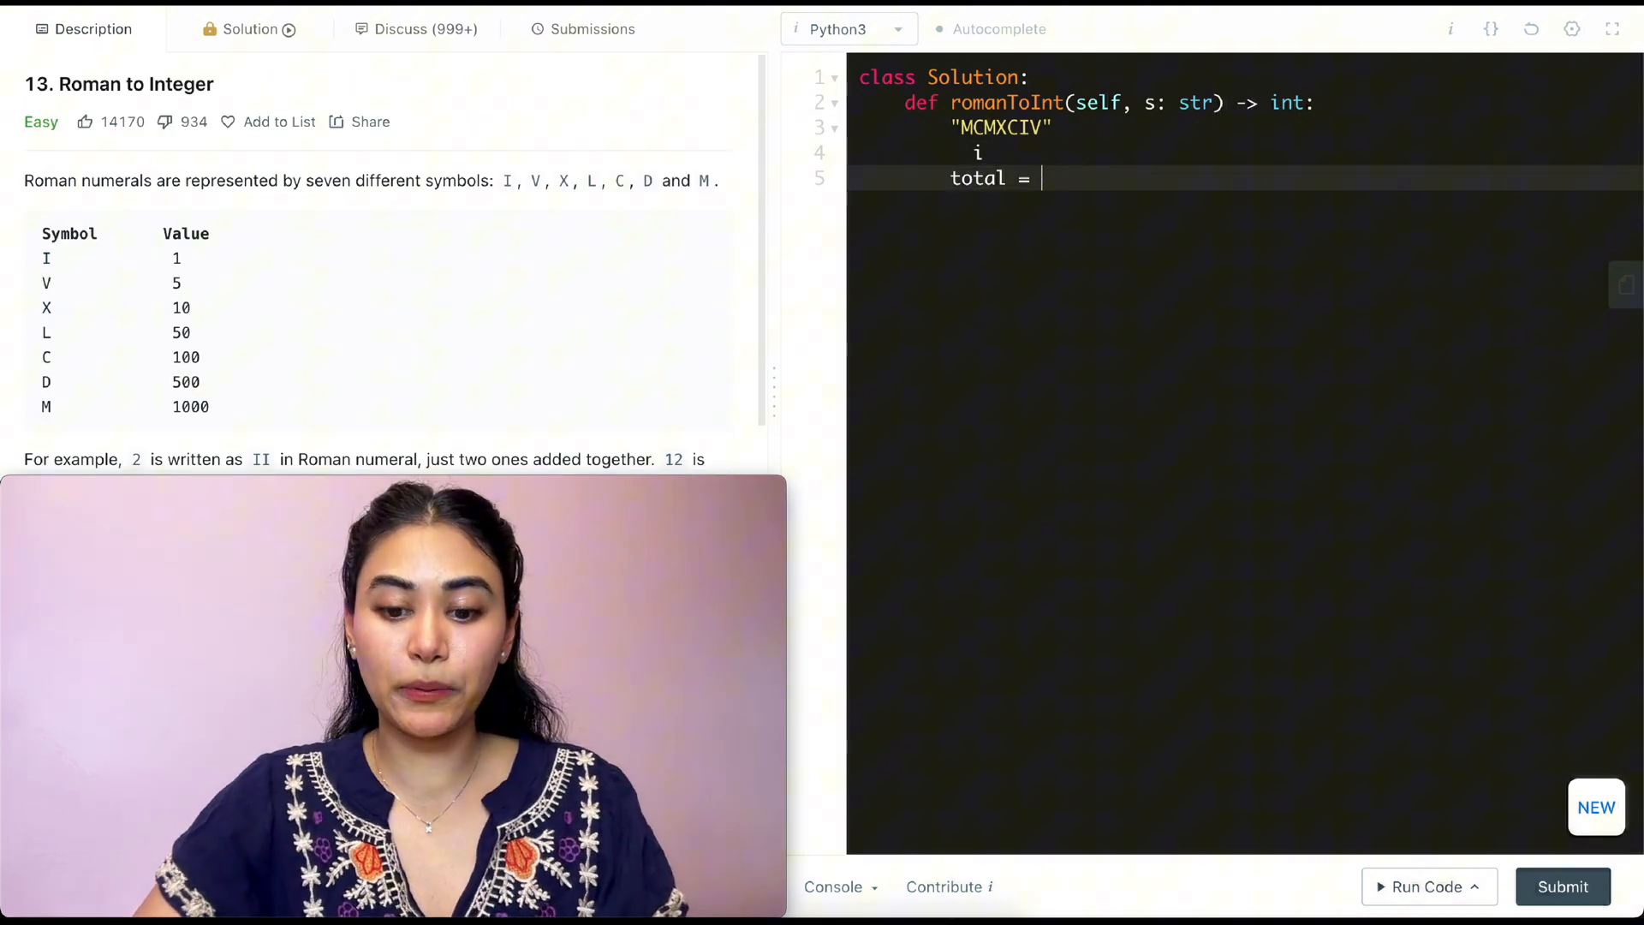
pyautogui.write('900')
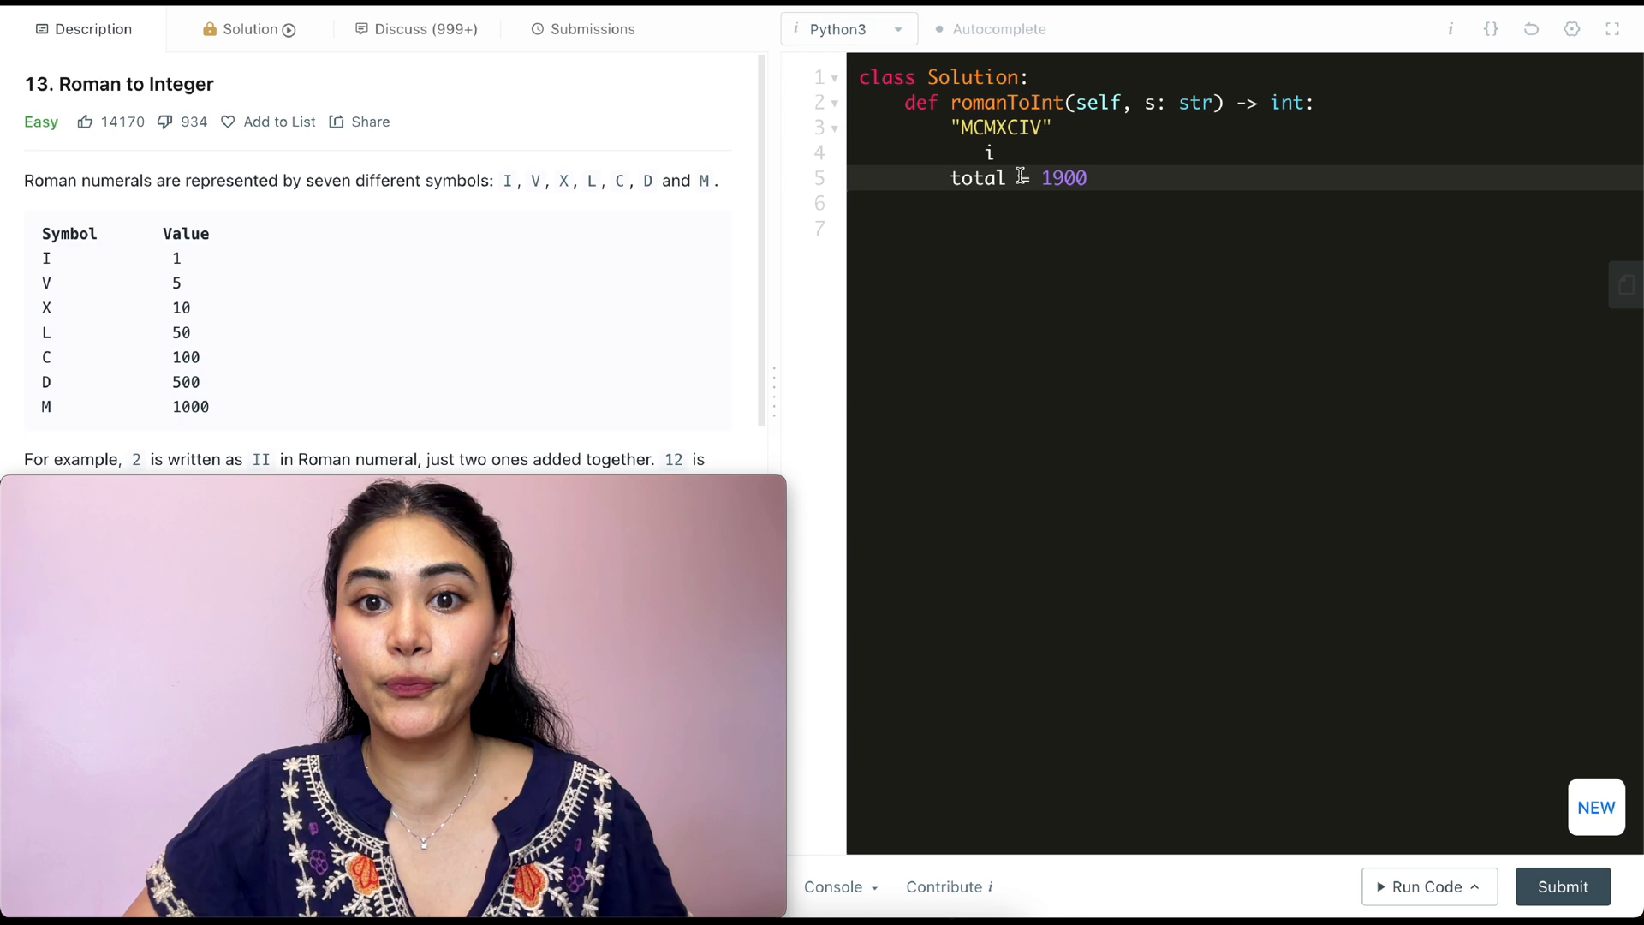
pyautogui.write('=')
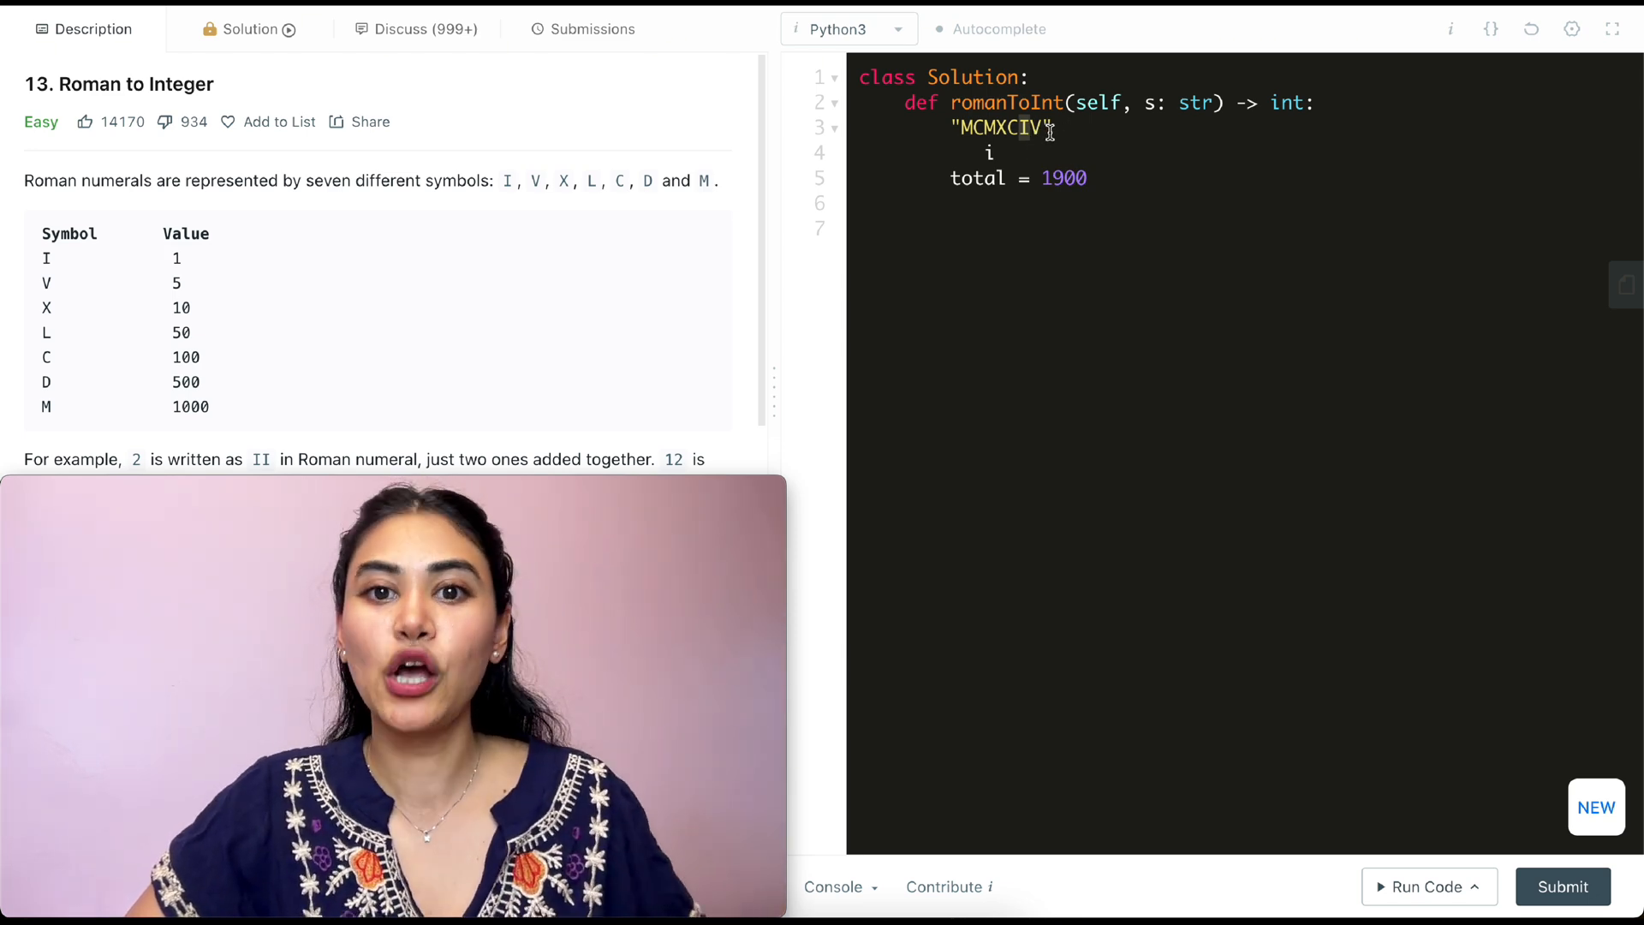
pyautogui.write('for')
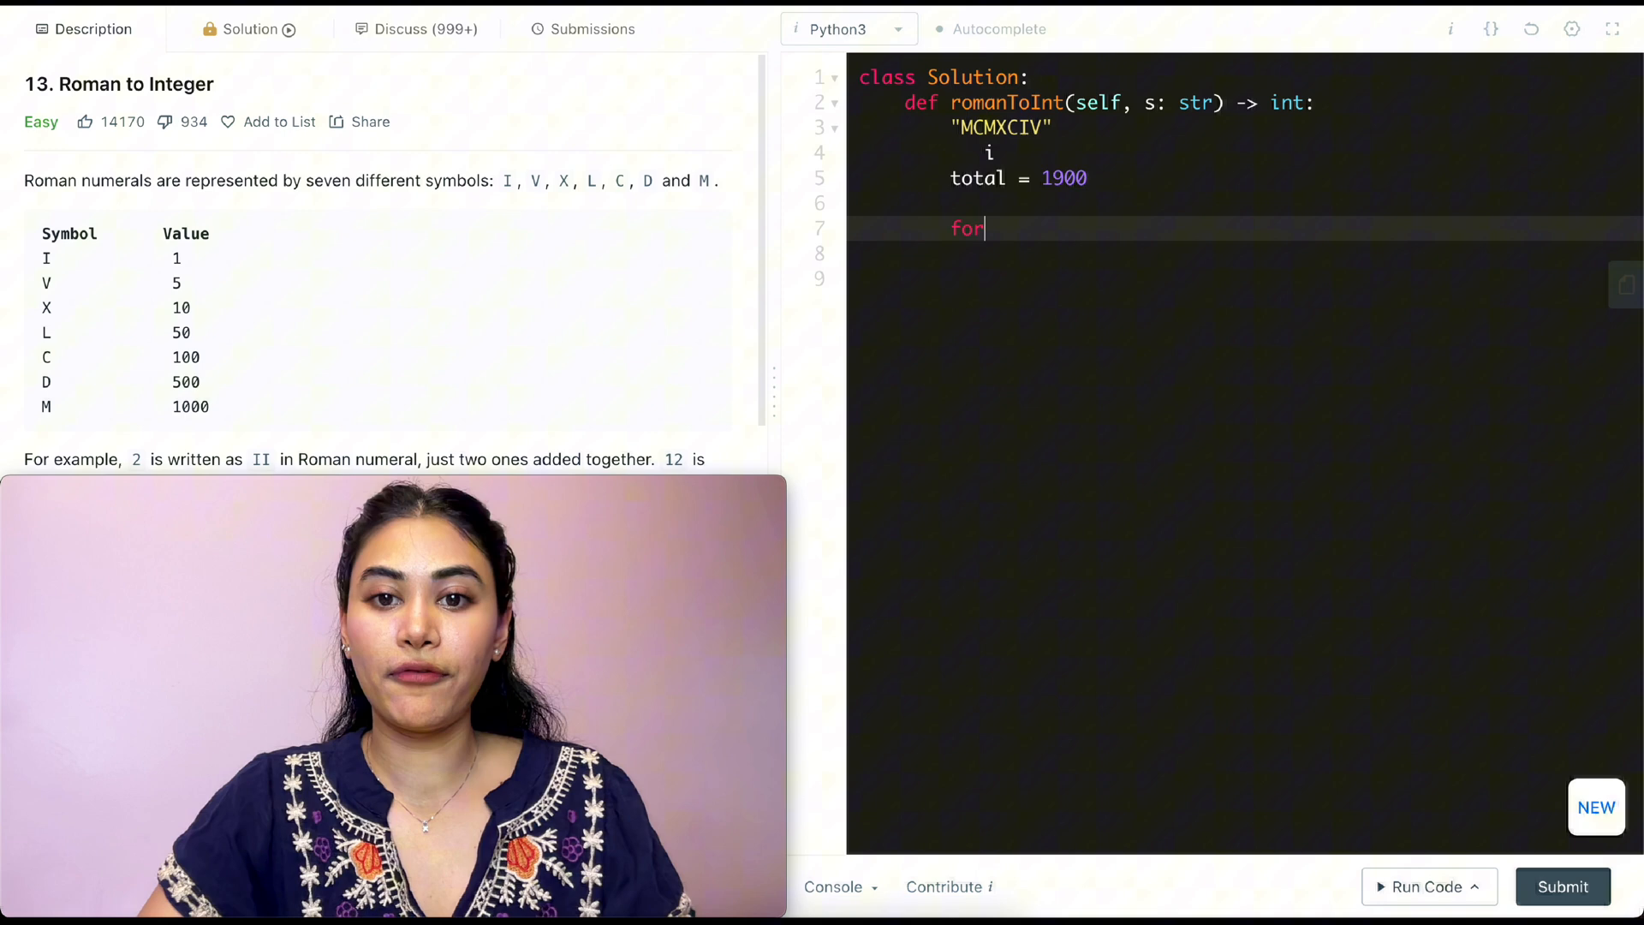
# Loop over range(len(s) - 1) comparing s[i] < s[i+1], and begin d = {} above it
pyautogui.write('i in range(len')
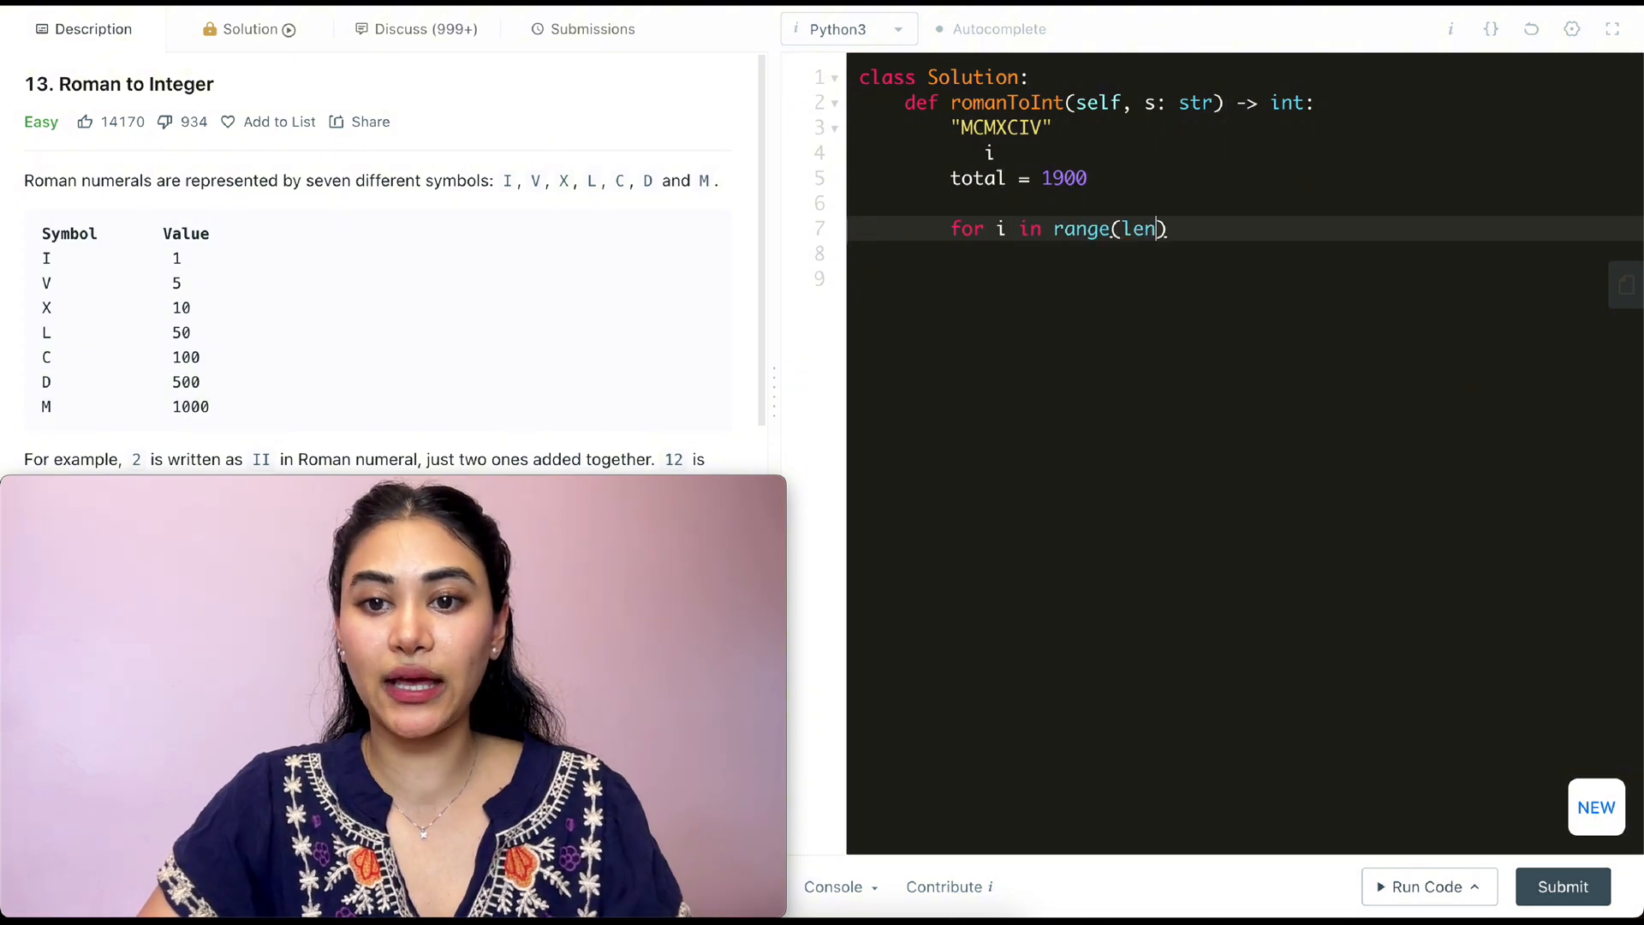
pyautogui.write('(s) - 1):')
pyautogui.click(1245, 254)
pyautogui.write('if s[i] < s[i+1]:')
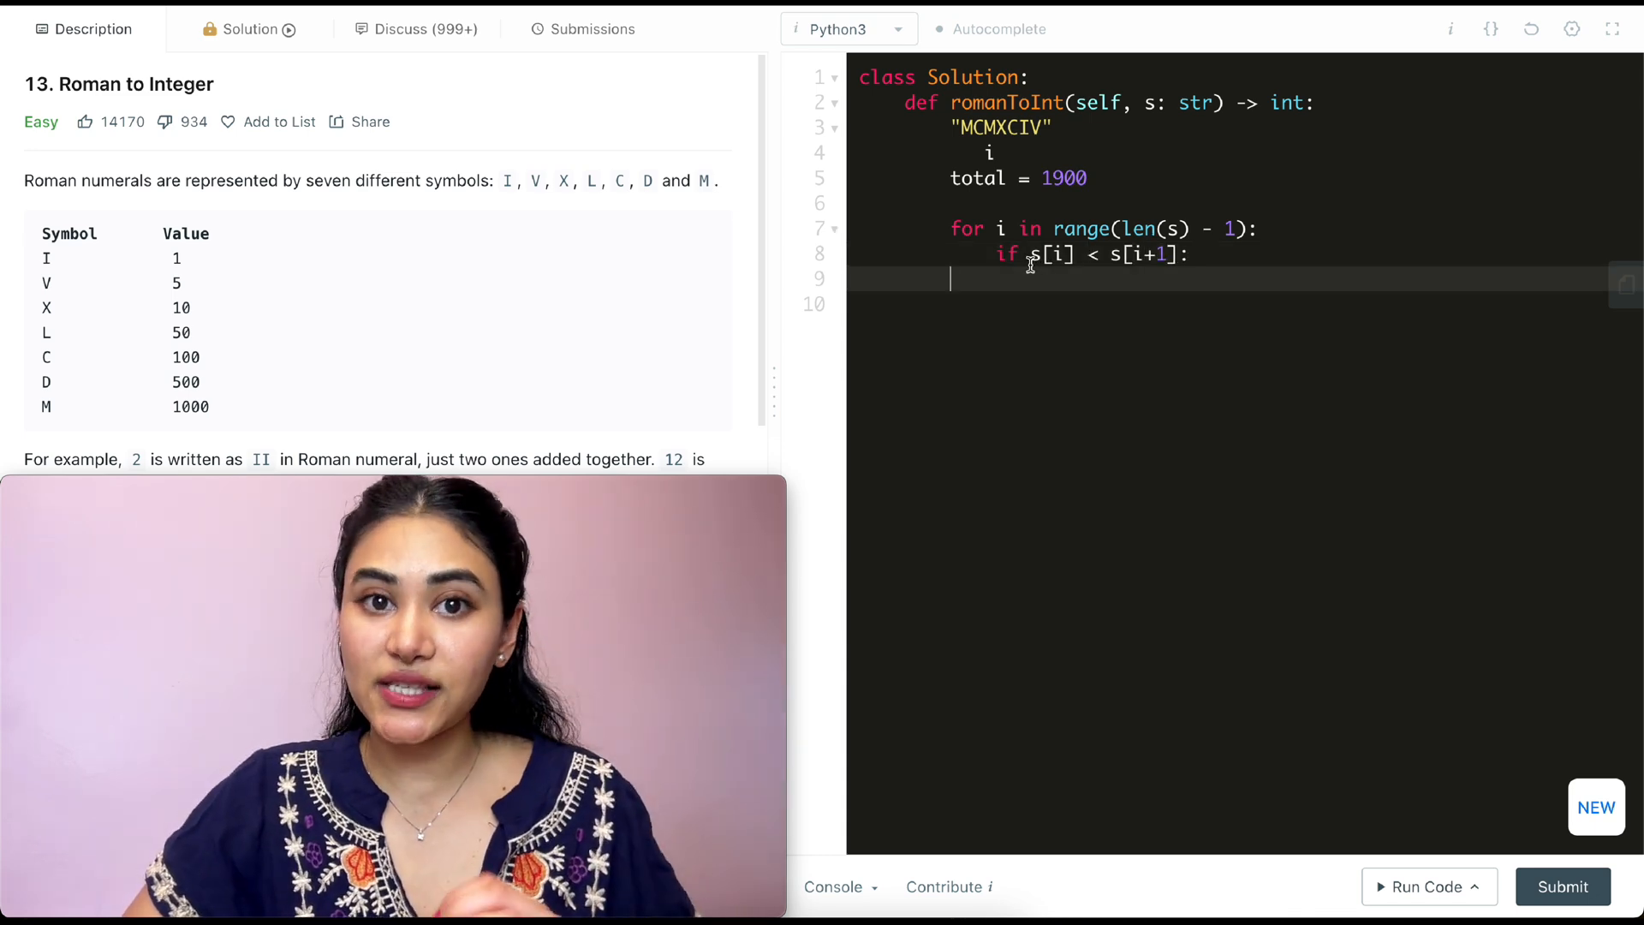
pyautogui.doubleClick(1054, 253)
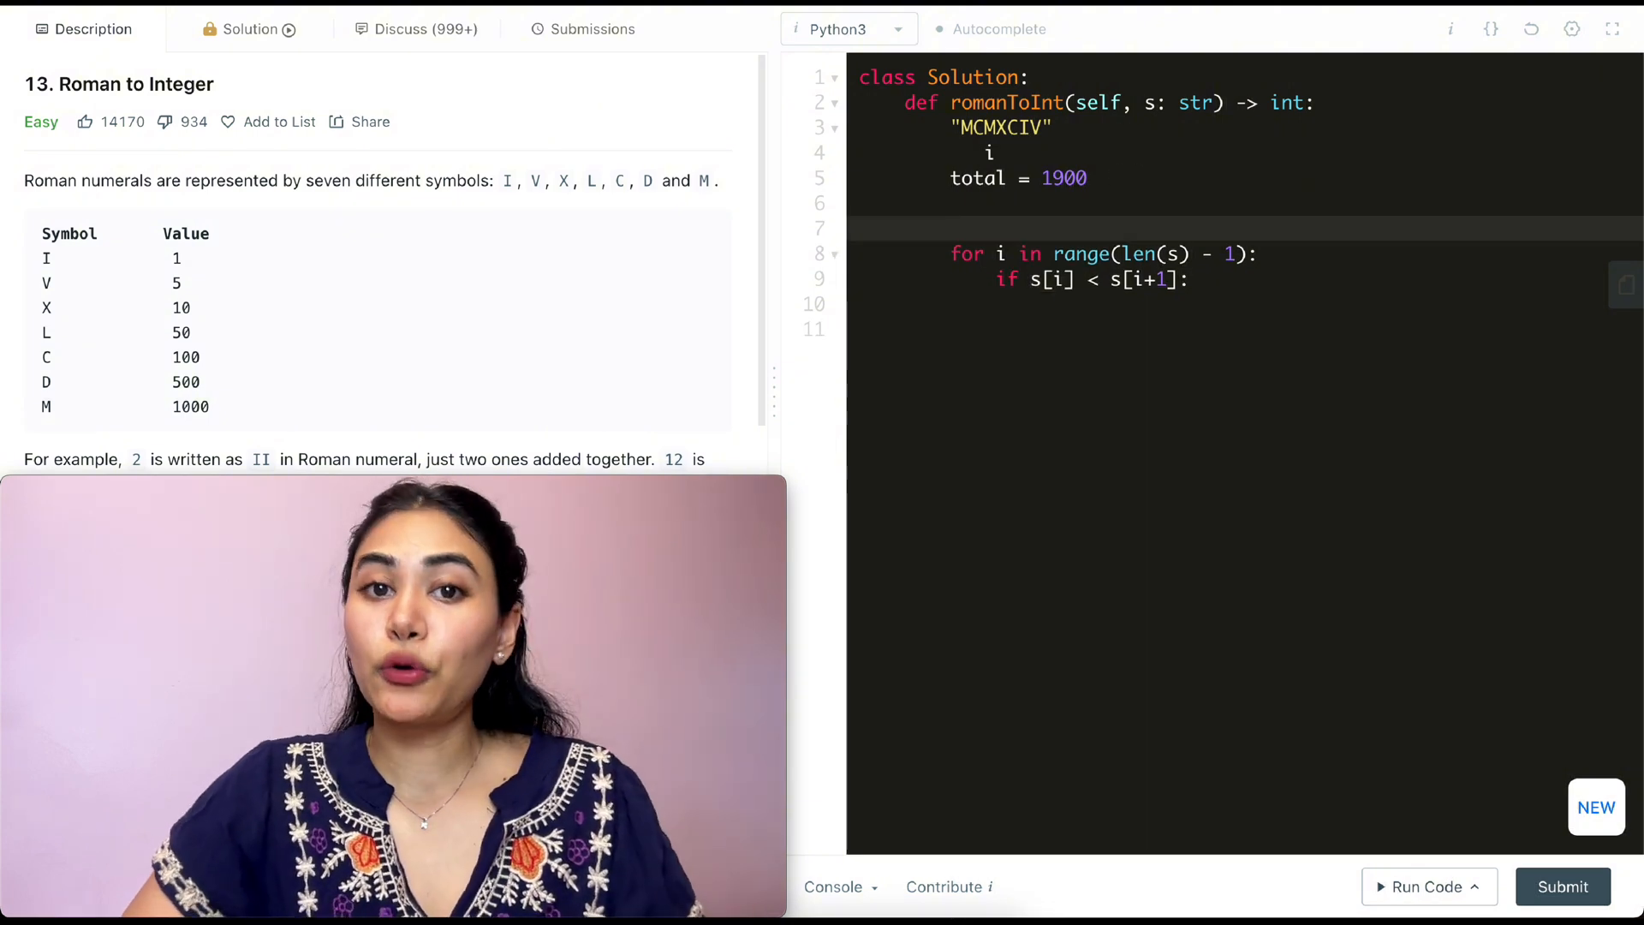
pyautogui.write('d = {}')
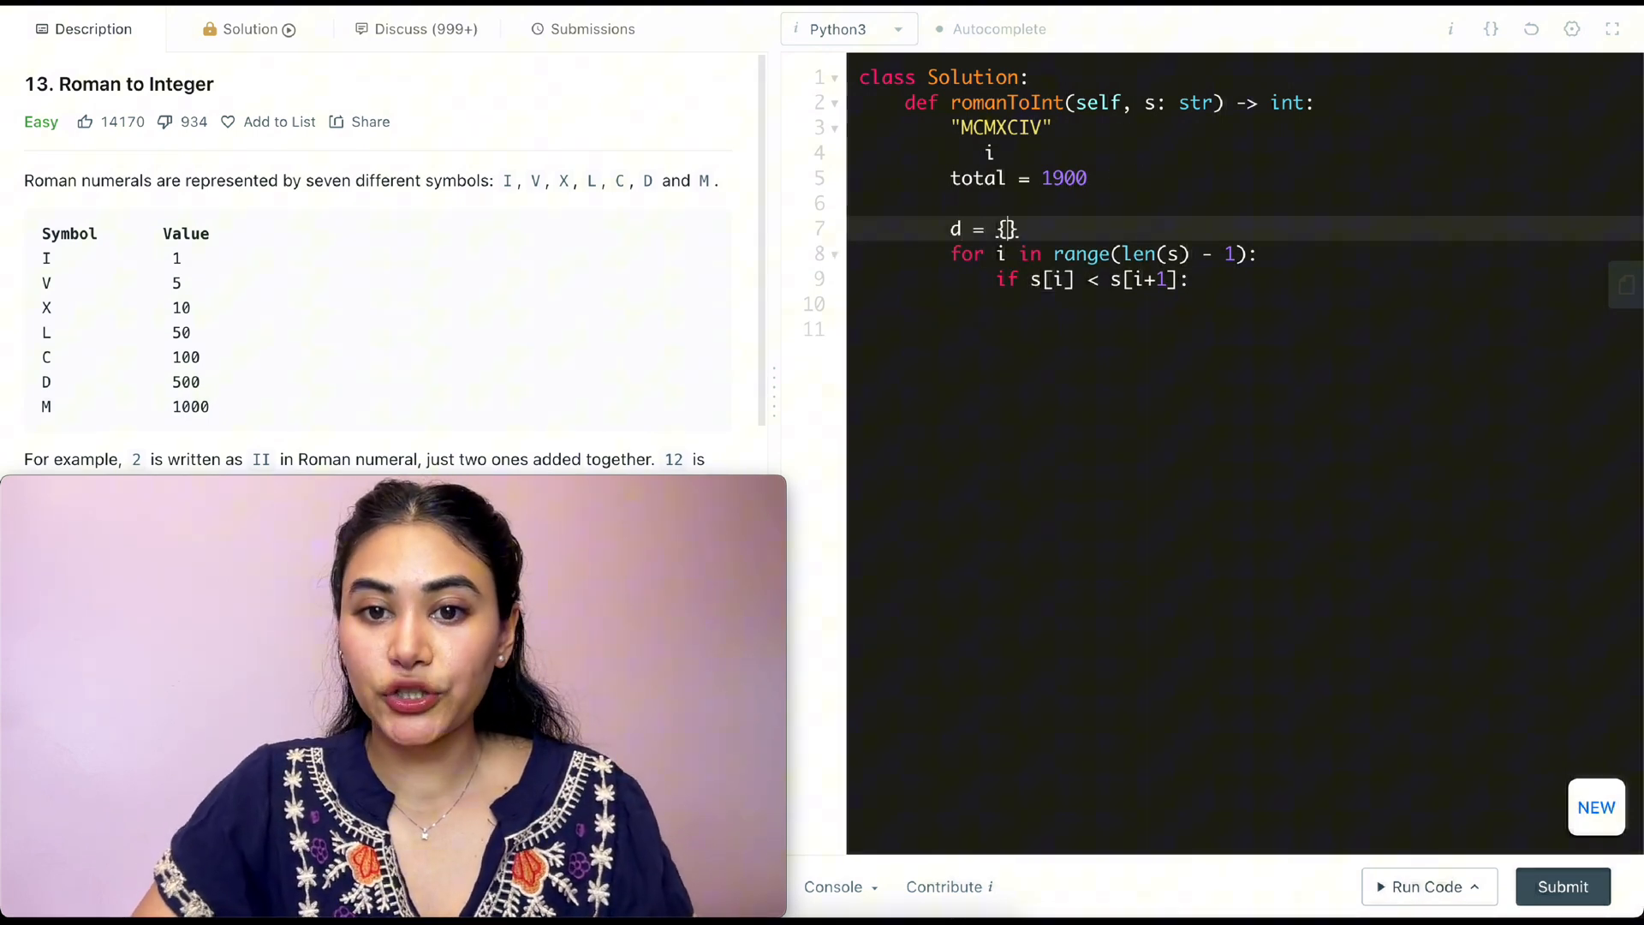
# Fill d with I:1, V:5, X:10, L:50, C:100, D:500, M:1000 and compare d[s[i]] < d[s[i+1]]
pyautogui.press('enter')
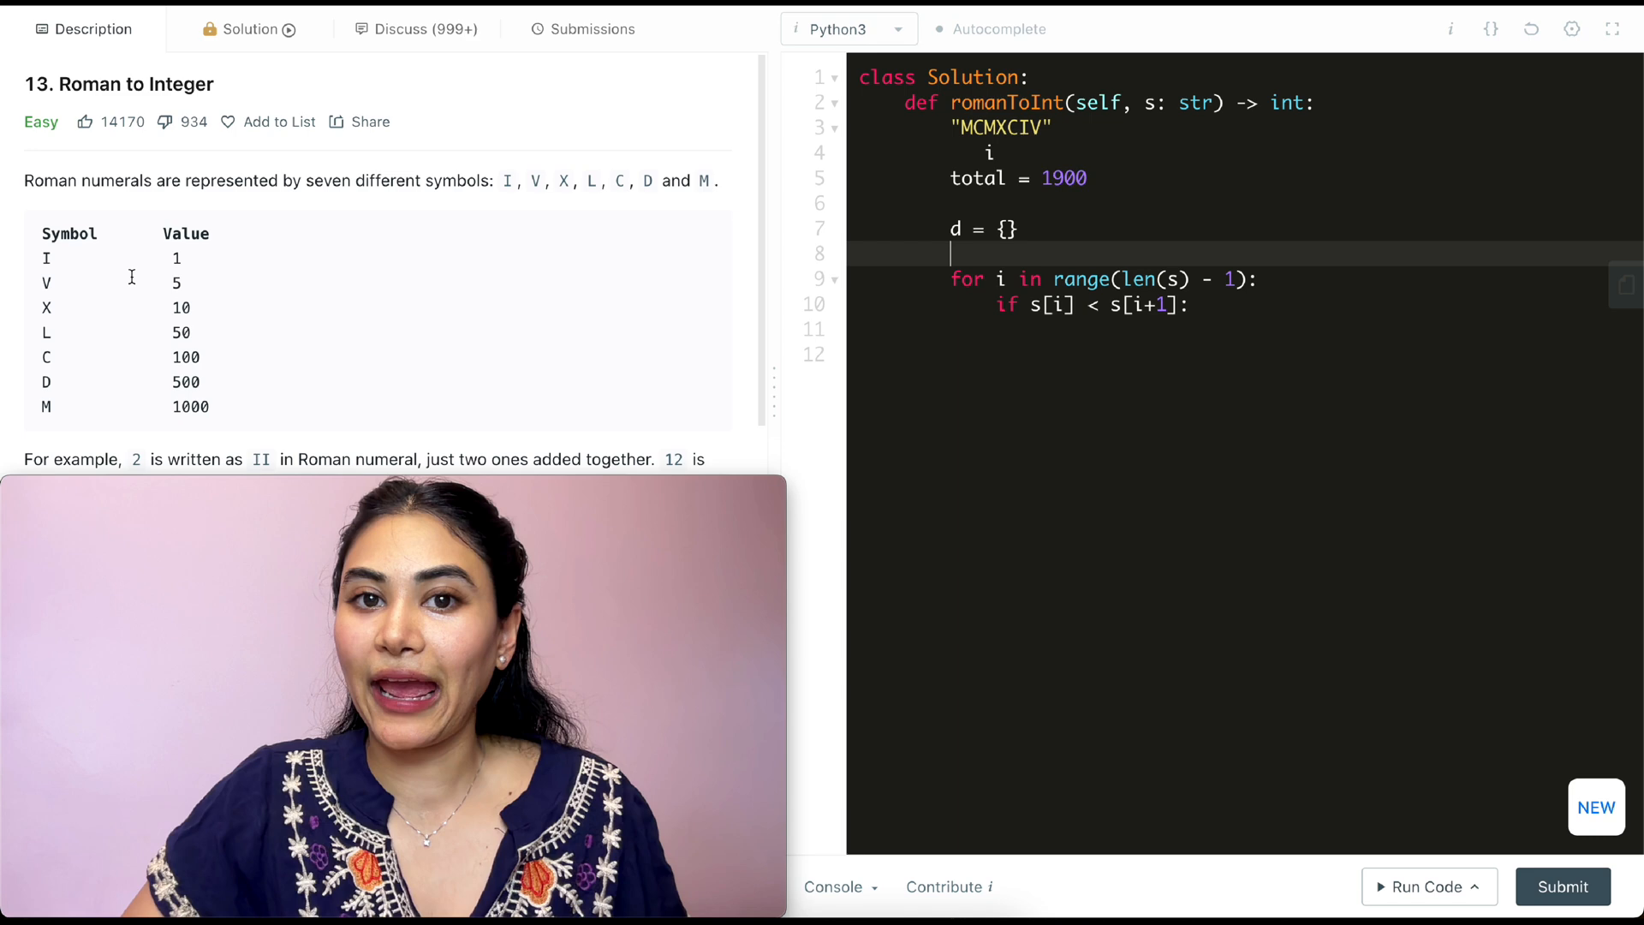
pyautogui.write('"I":1,"V":5,"X":10,')
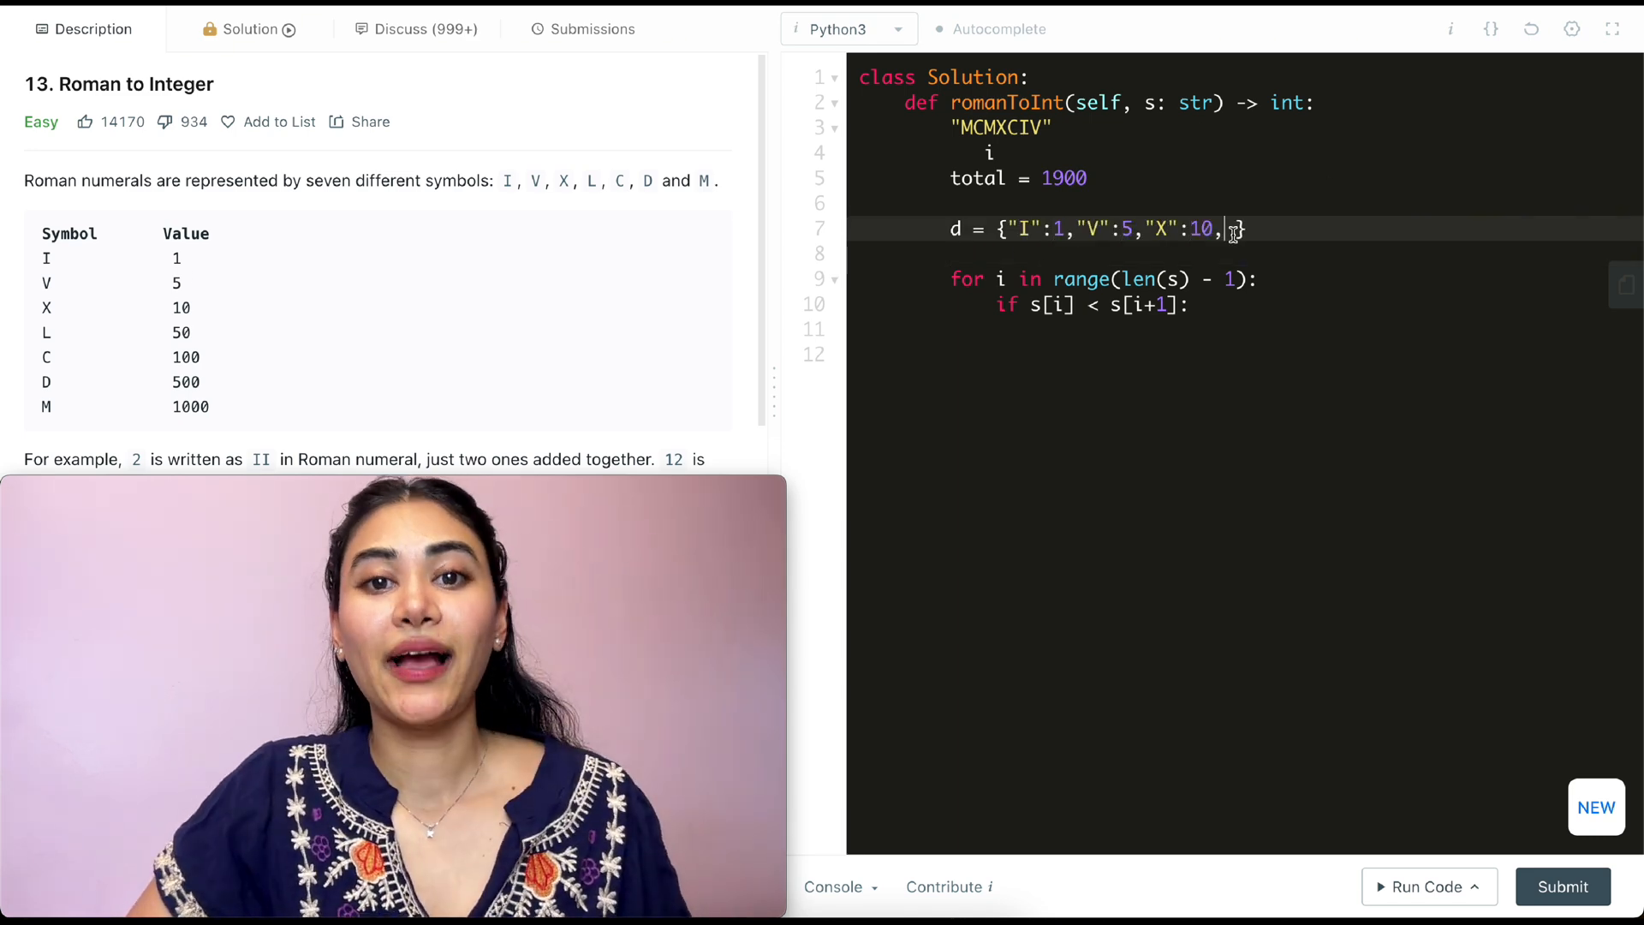
pyautogui.write('"L":50,"C":100,"D":500,"M":1000')
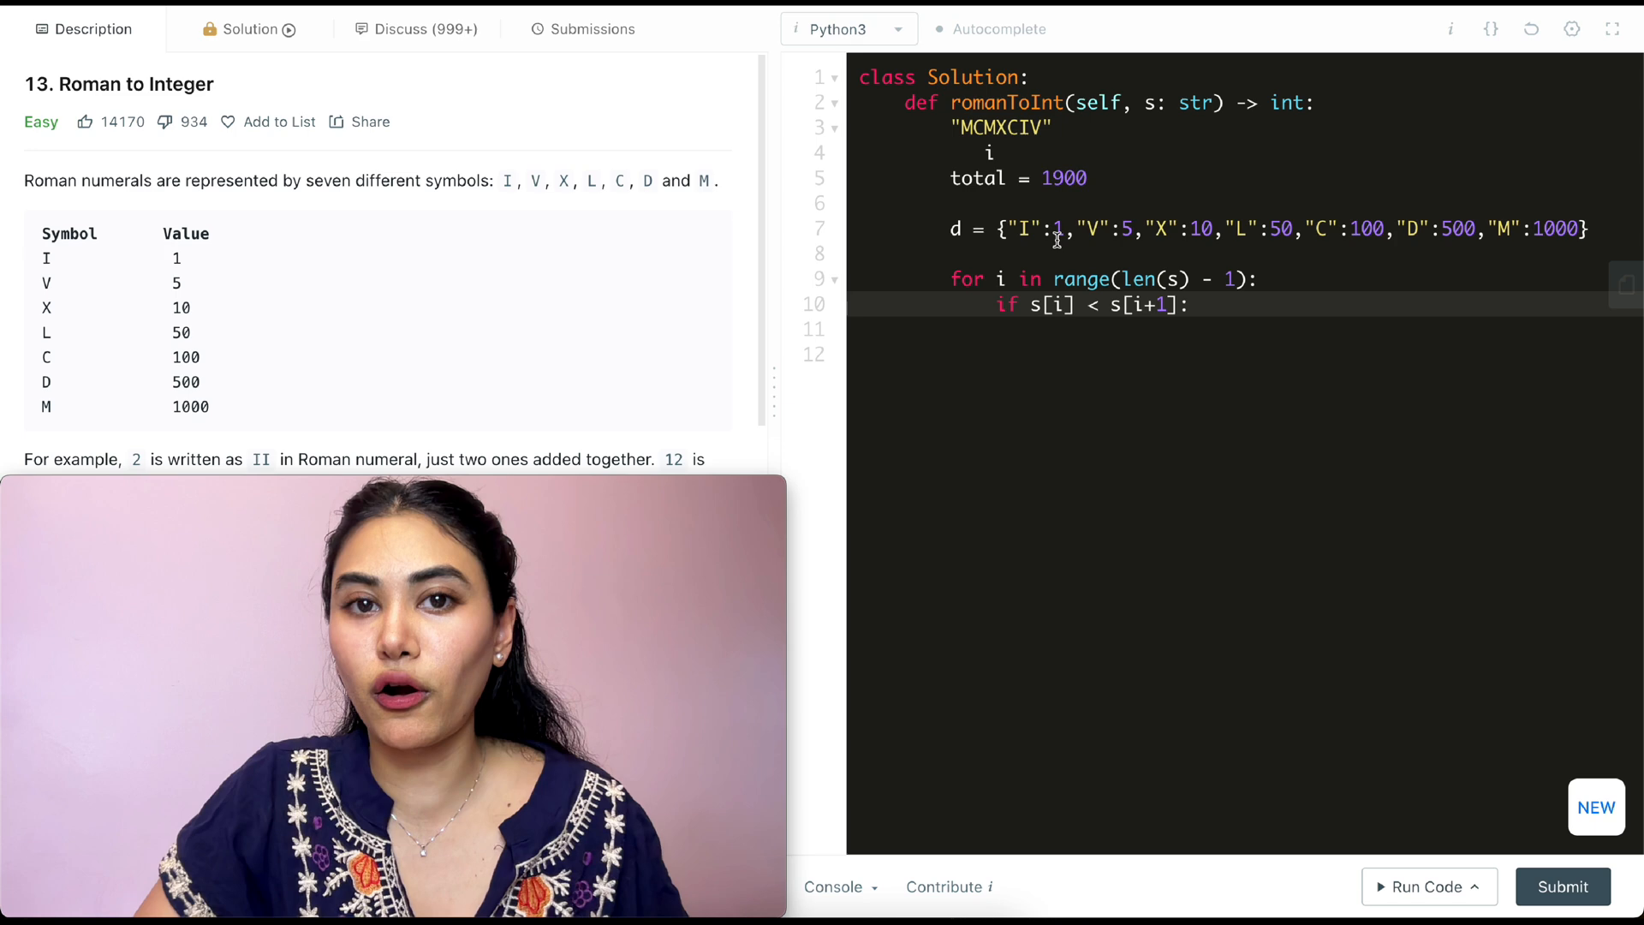
pyautogui.write('d[')
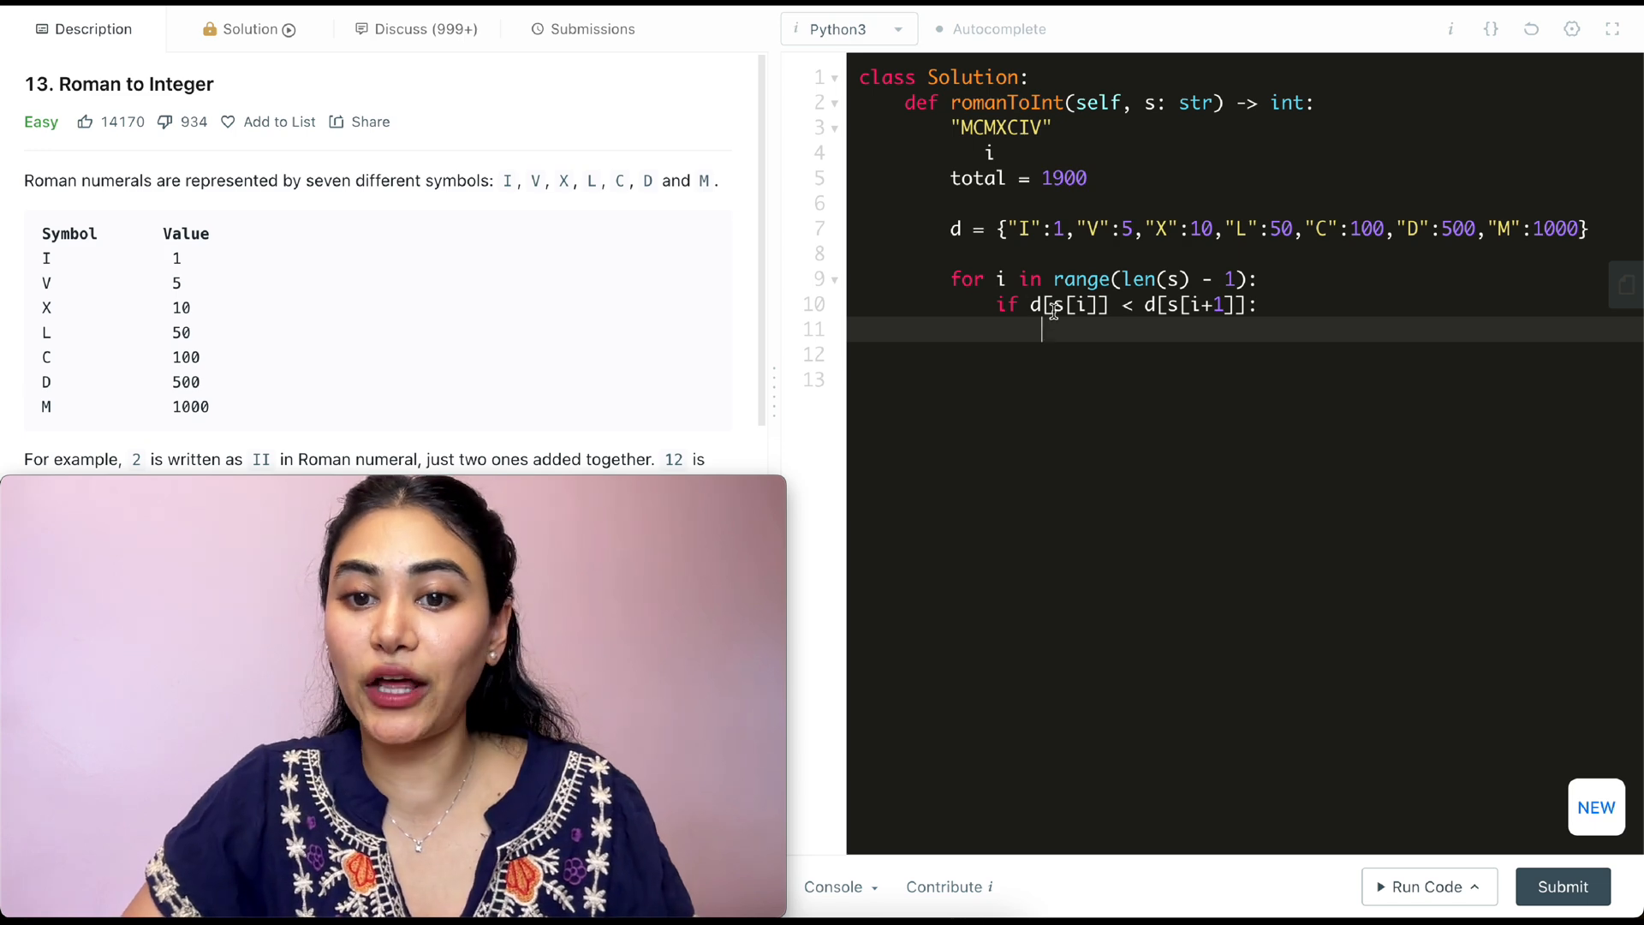
# Subtract d[s[i]] from total when the next symbol is larger, else add it
pyautogui.write('total')
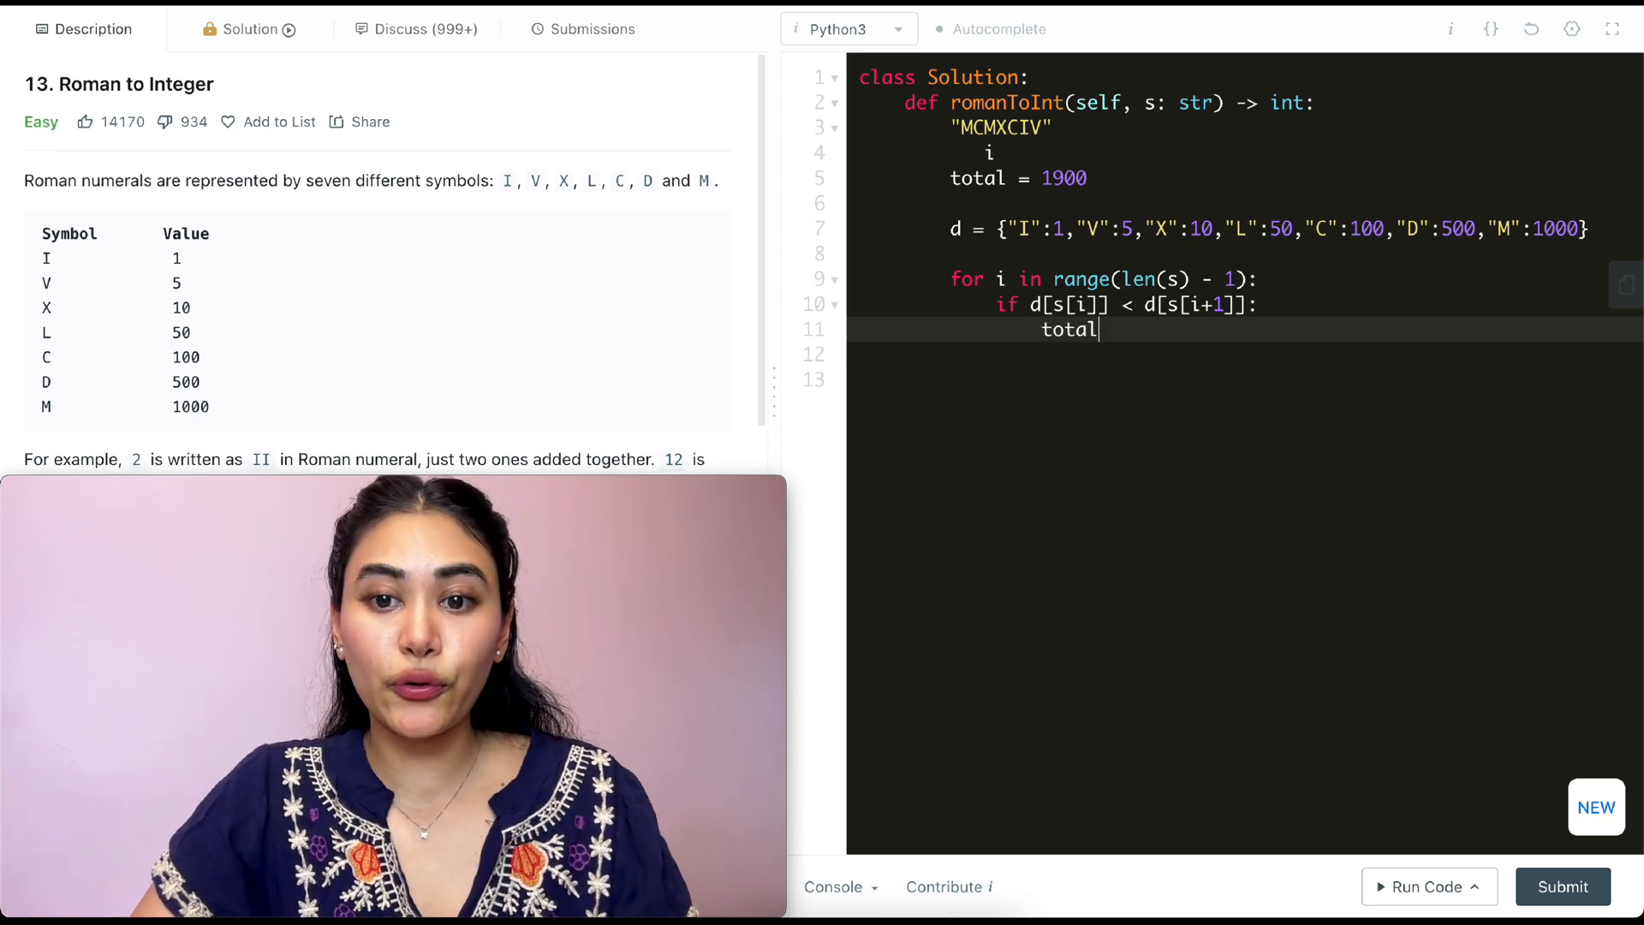
pyautogui.write('-= d[s[]]')
pyautogui.click(1245, 355)
pyautogui.write('else:')
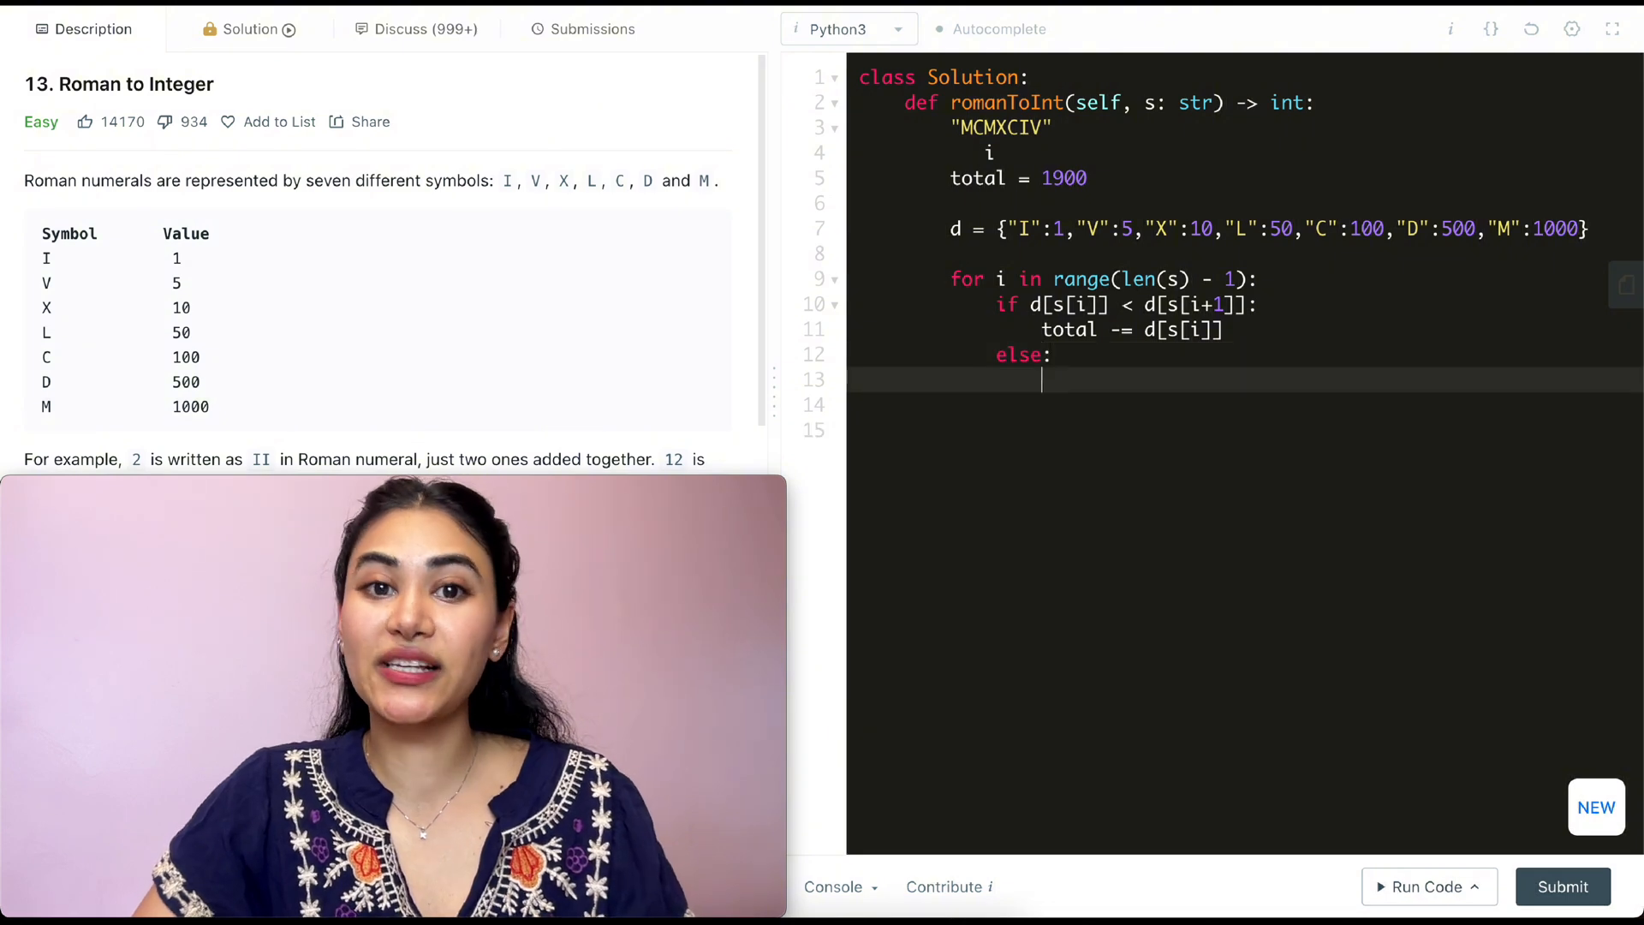
pyautogui.write('total +=')
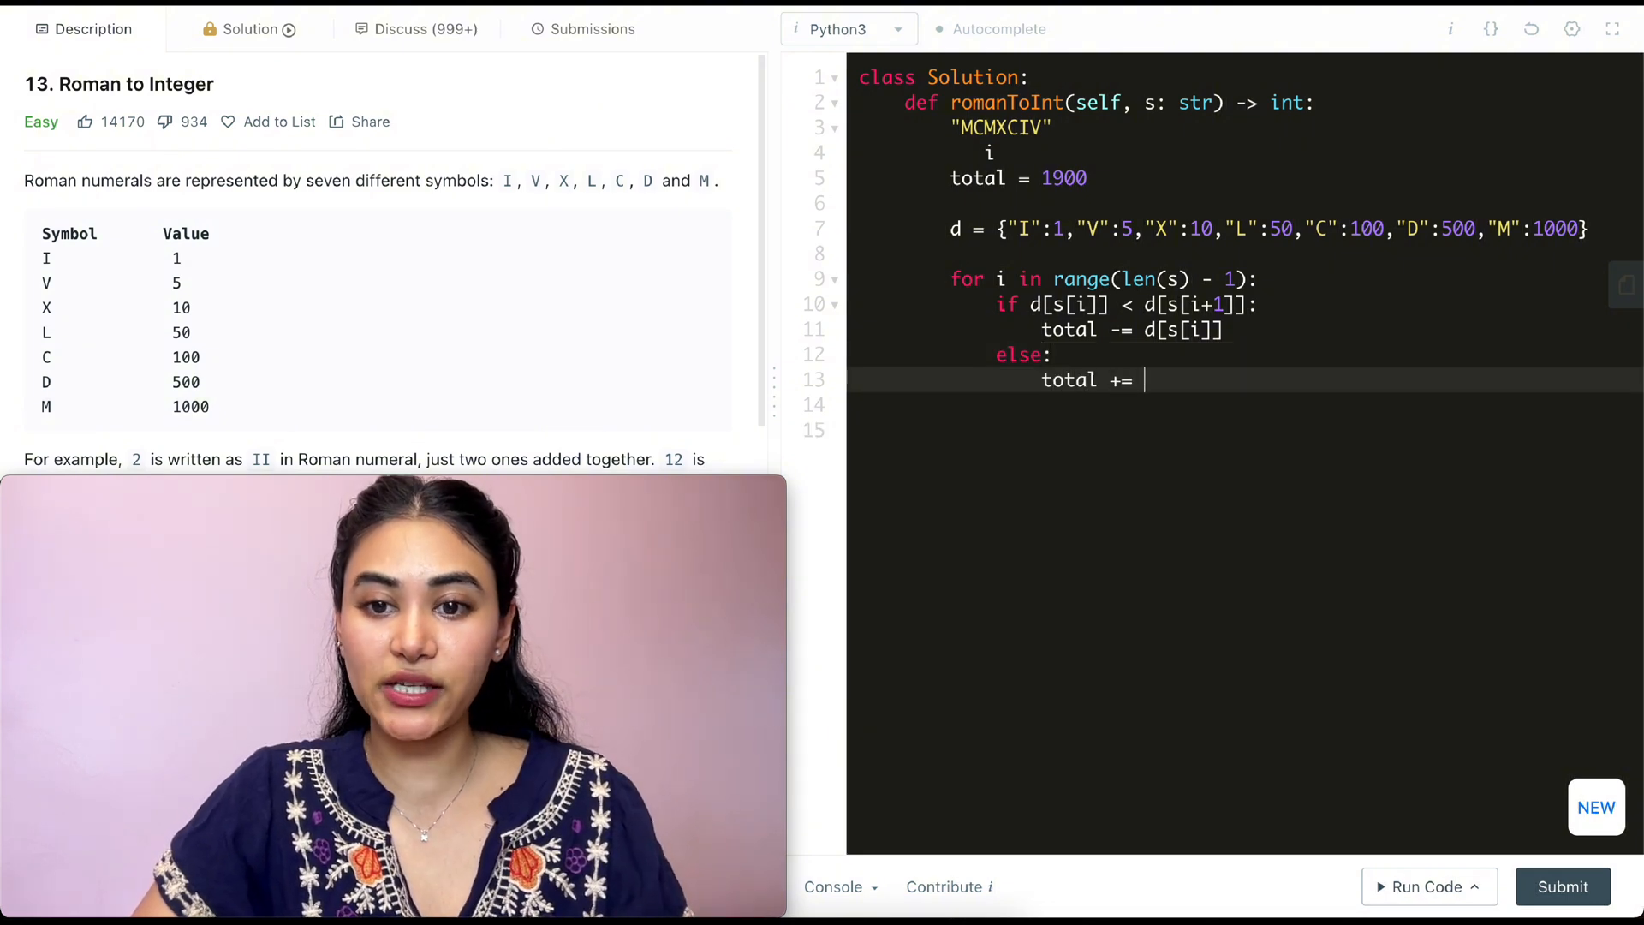
pyautogui.write('d[s[i]]')
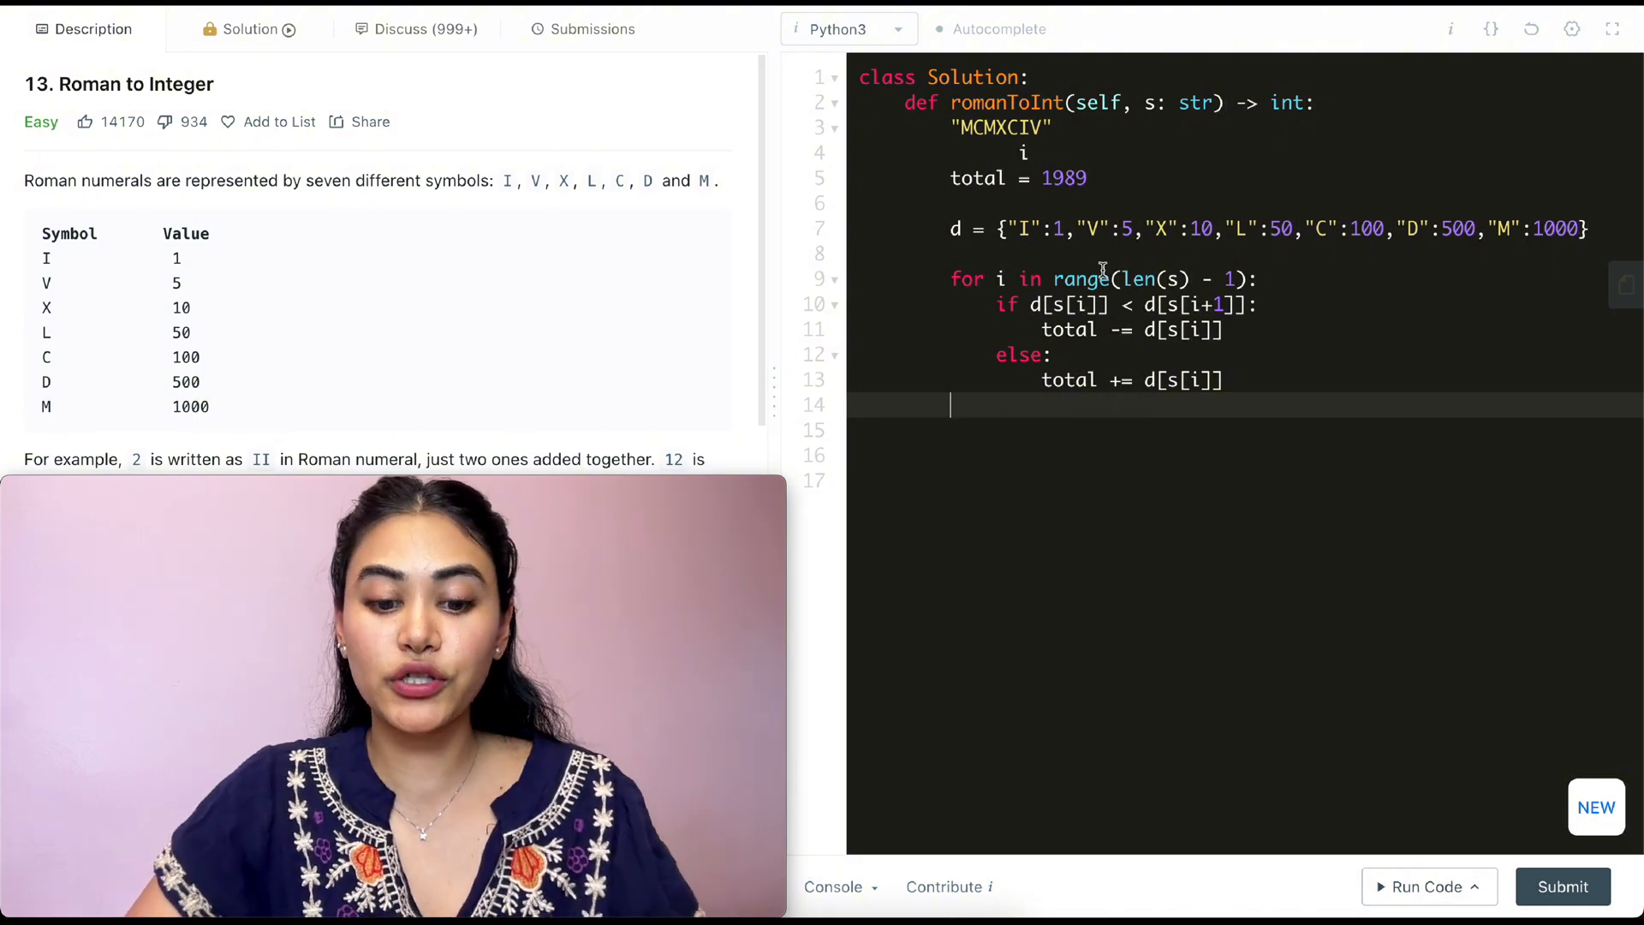
# Add total += d[s[-1]] after the loop and reset the starting total to 0
pyautogui.write('total += d')
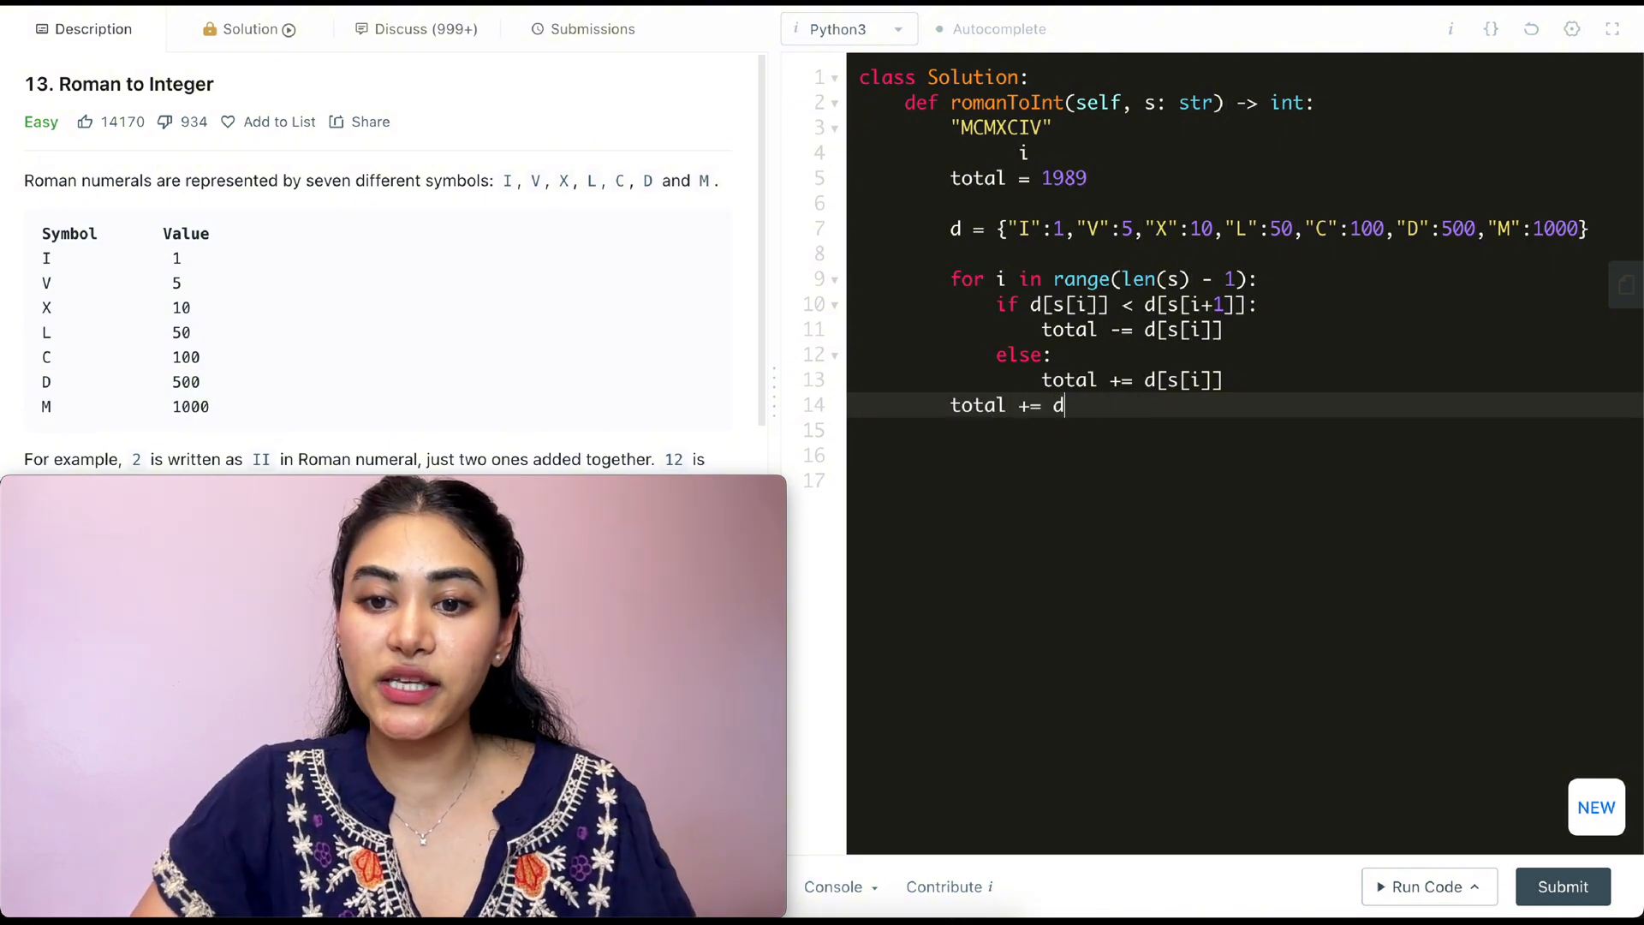
pyautogui.write('[s[i]]')
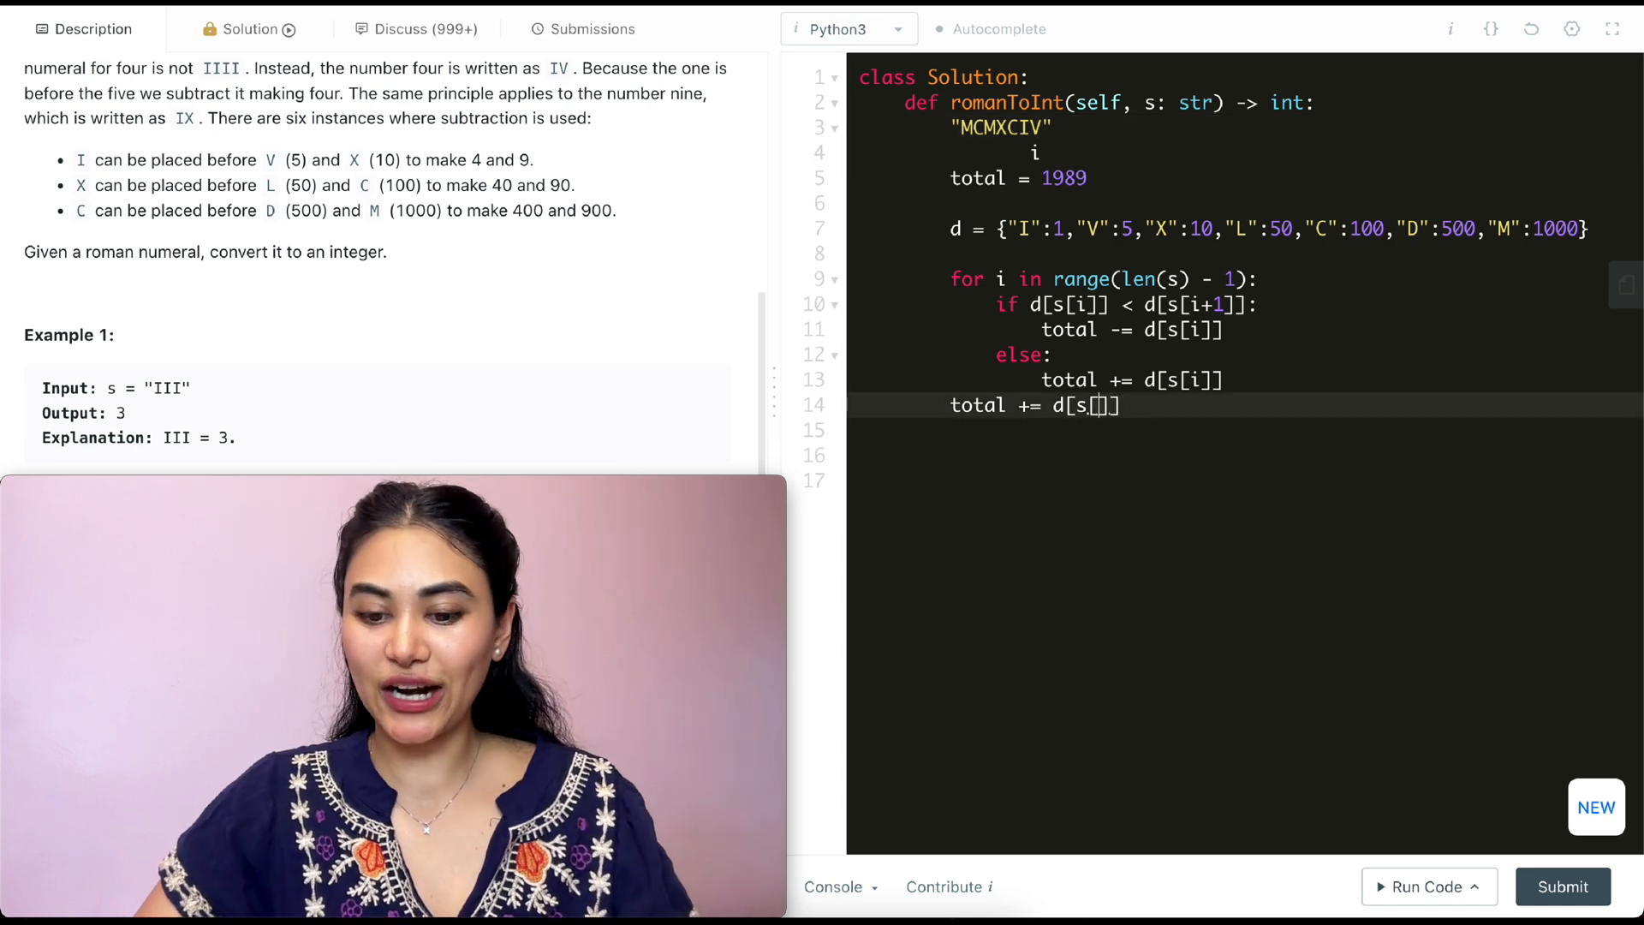
pyautogui.write('-1')
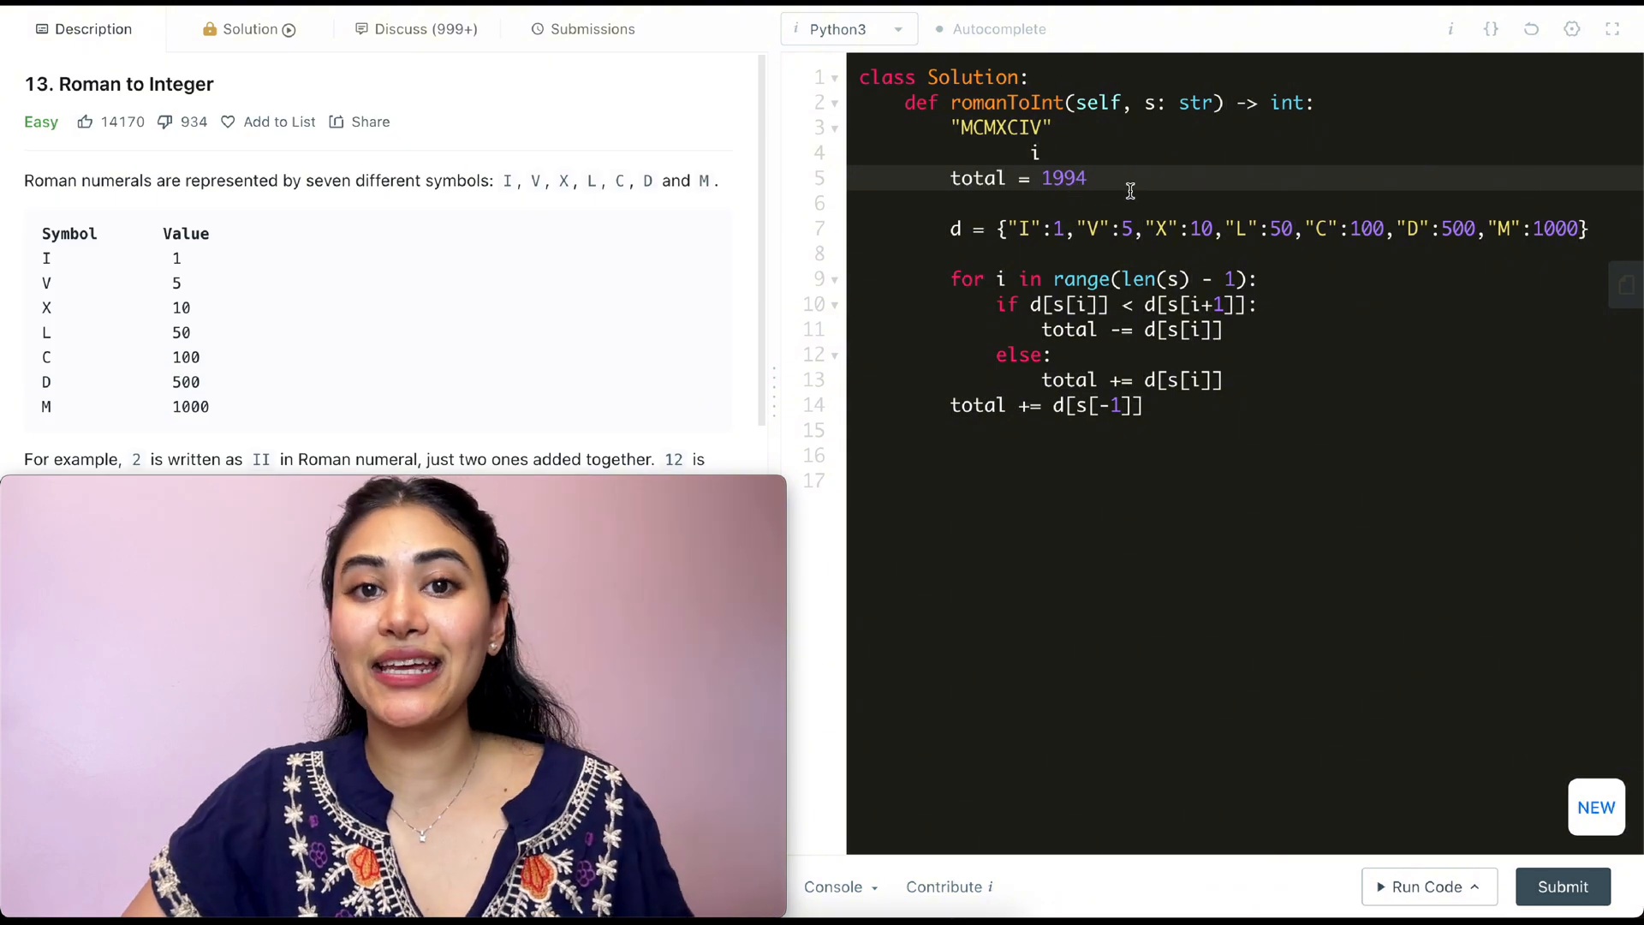
pyautogui.scroll(-3)
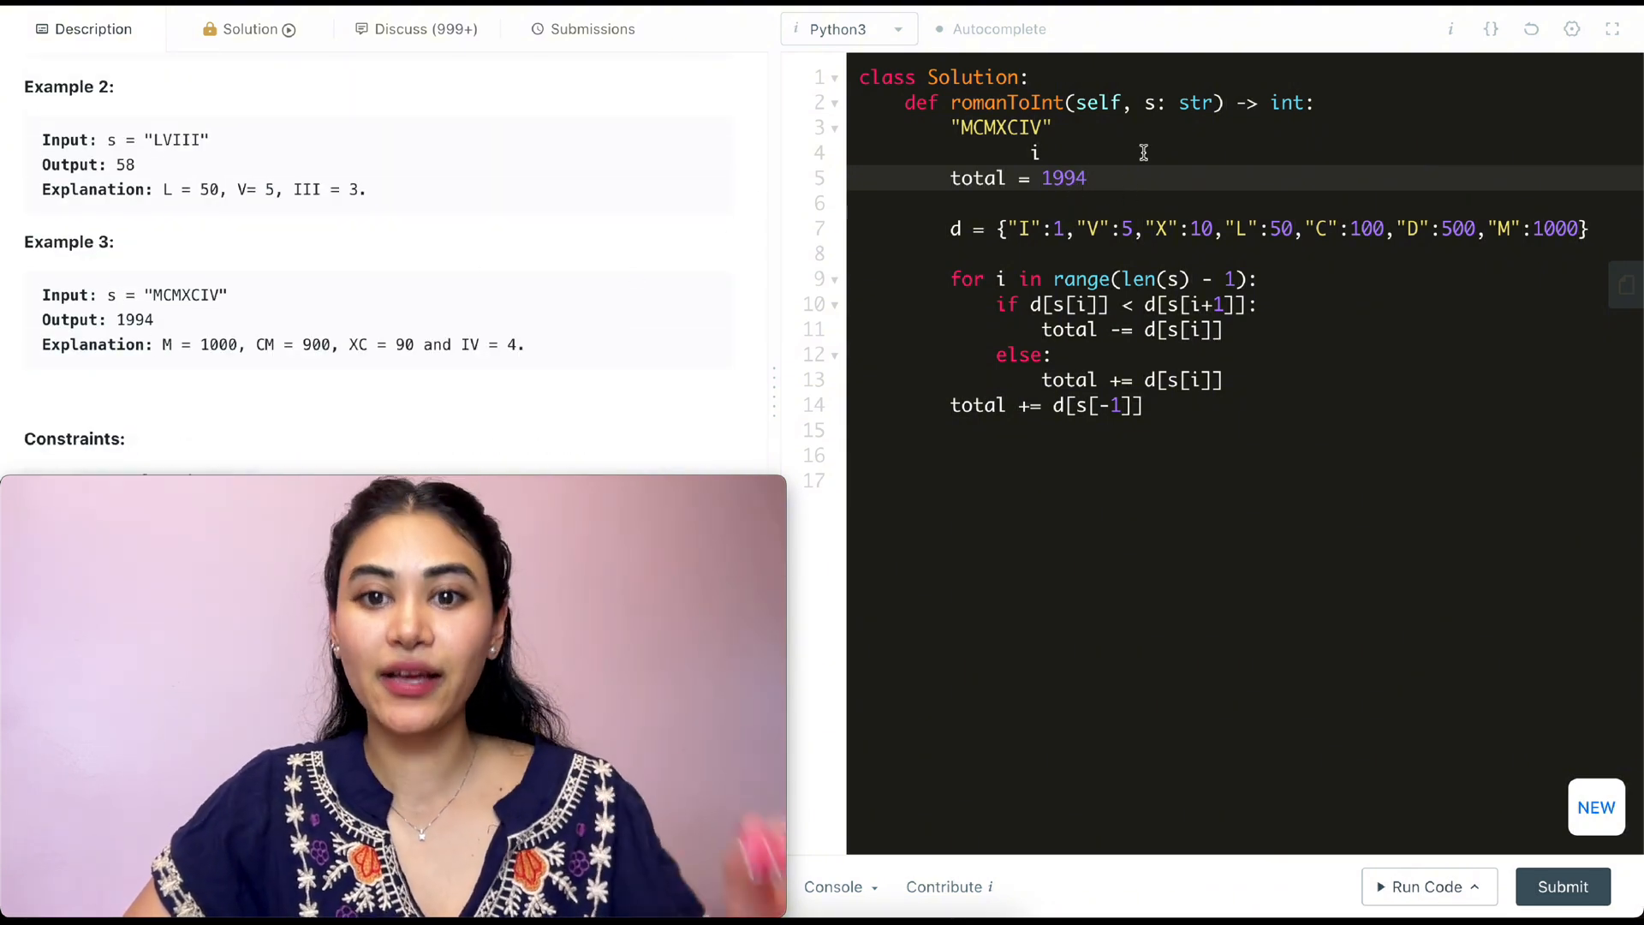
pyautogui.doubleClick(1063, 177)
pyautogui.write('0')
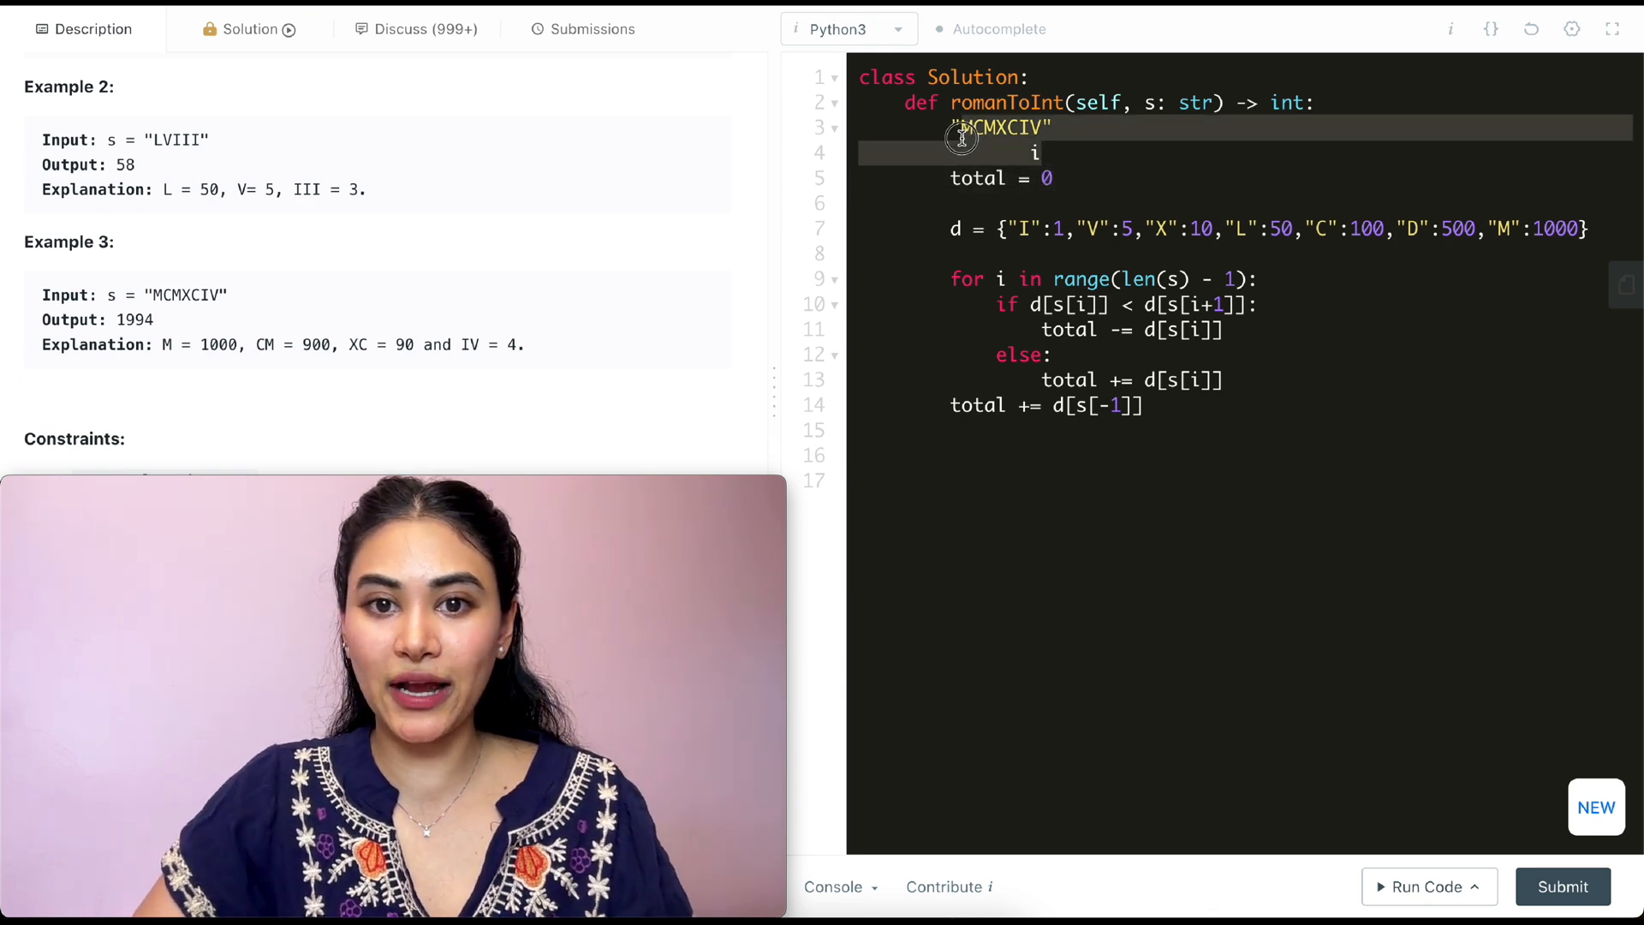
# Return total and submit the solution for judging
pyautogui.write('ret')
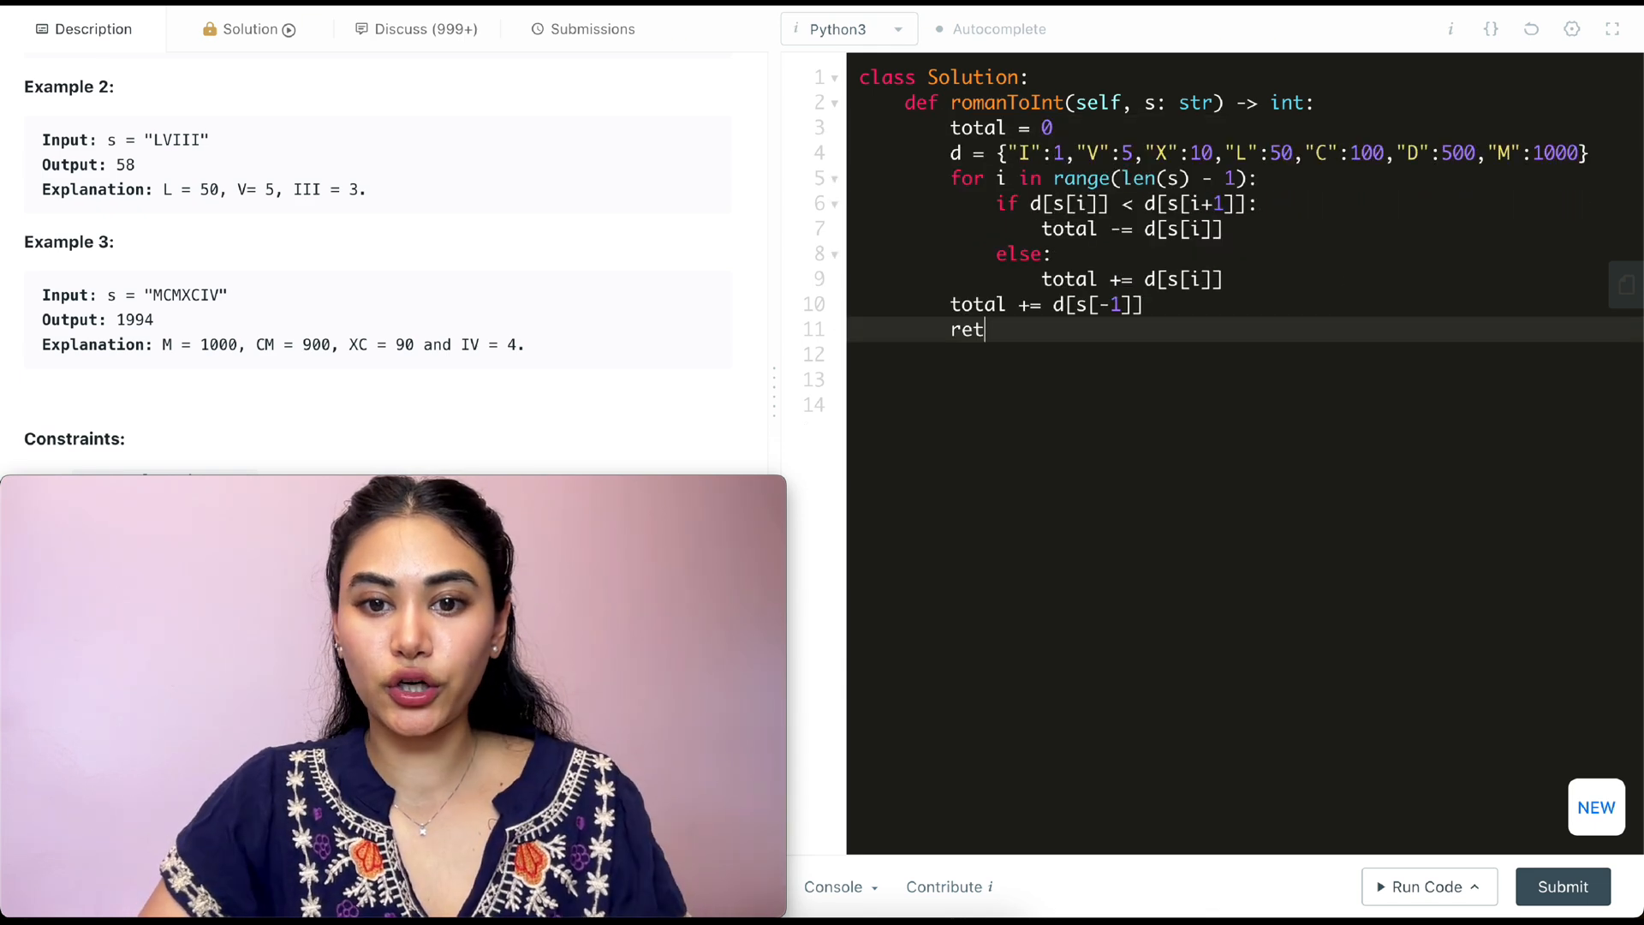
pyautogui.write('urn total')
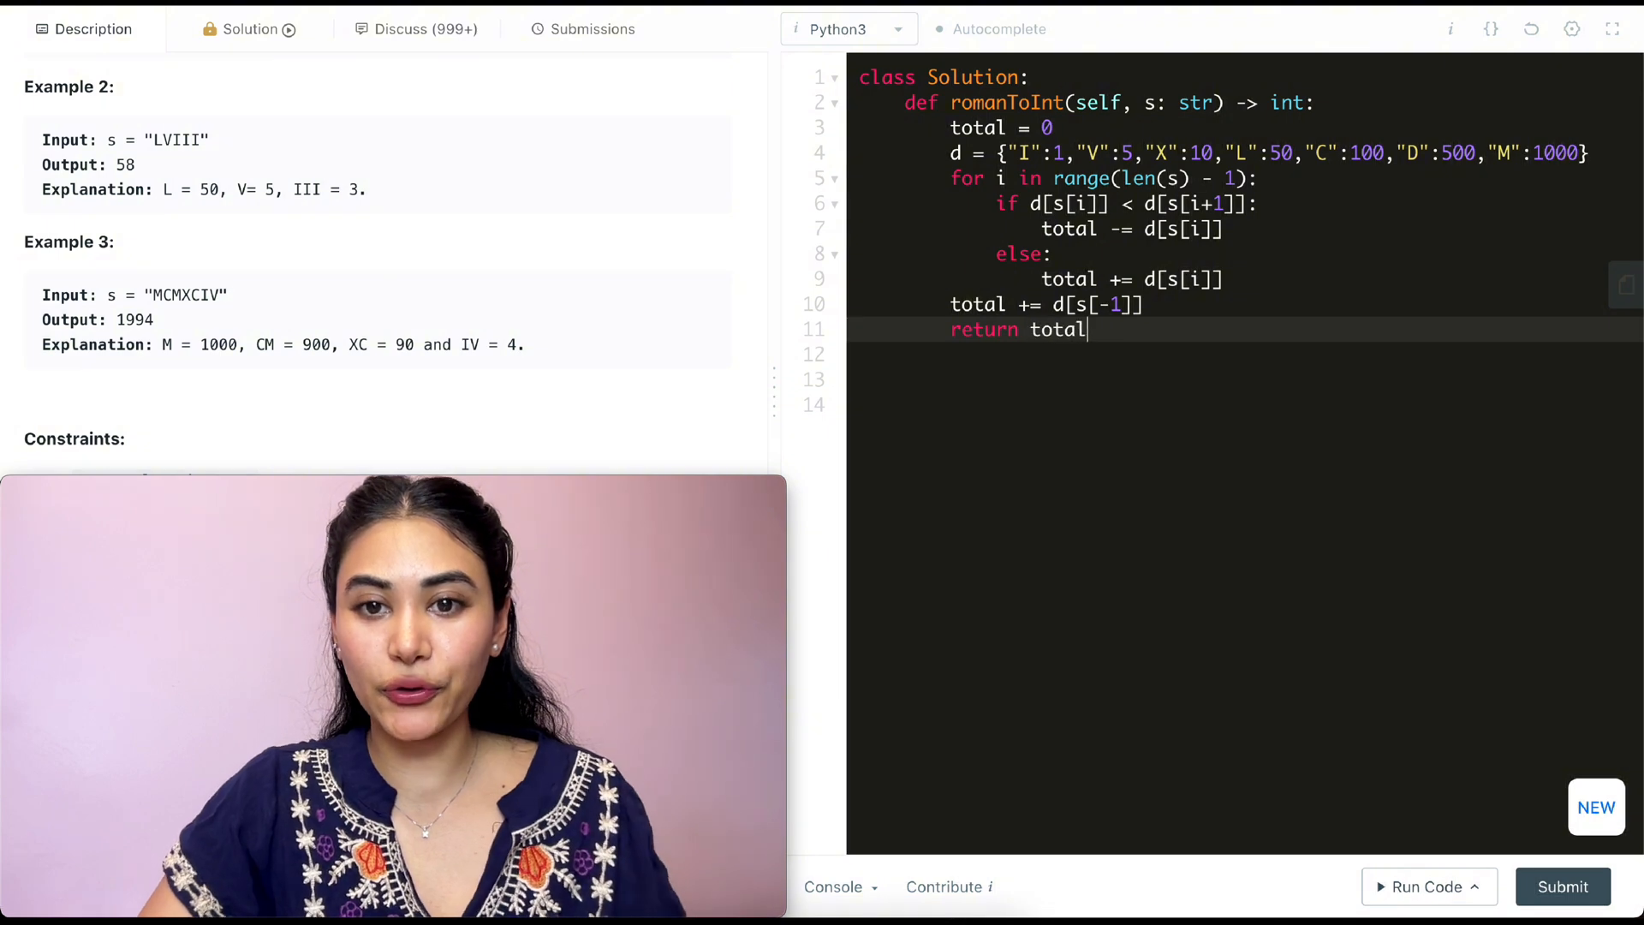
pyautogui.click(1562, 885)
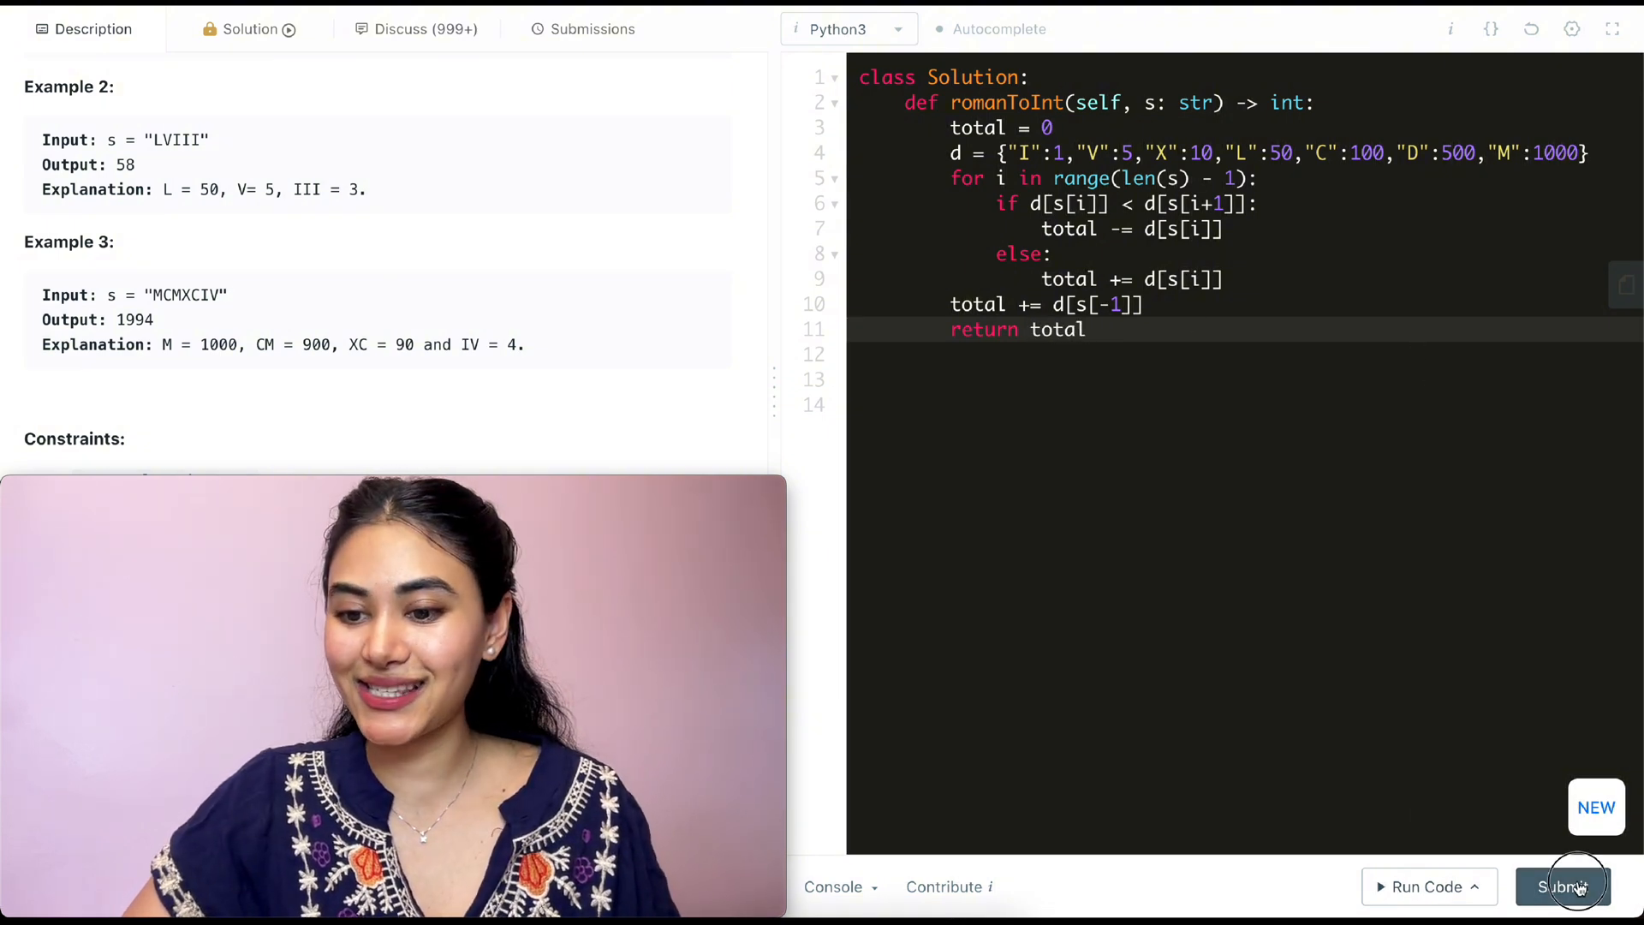
# View the accepted 44 ms result and return to the problem description
pyautogui.click(1562, 886)
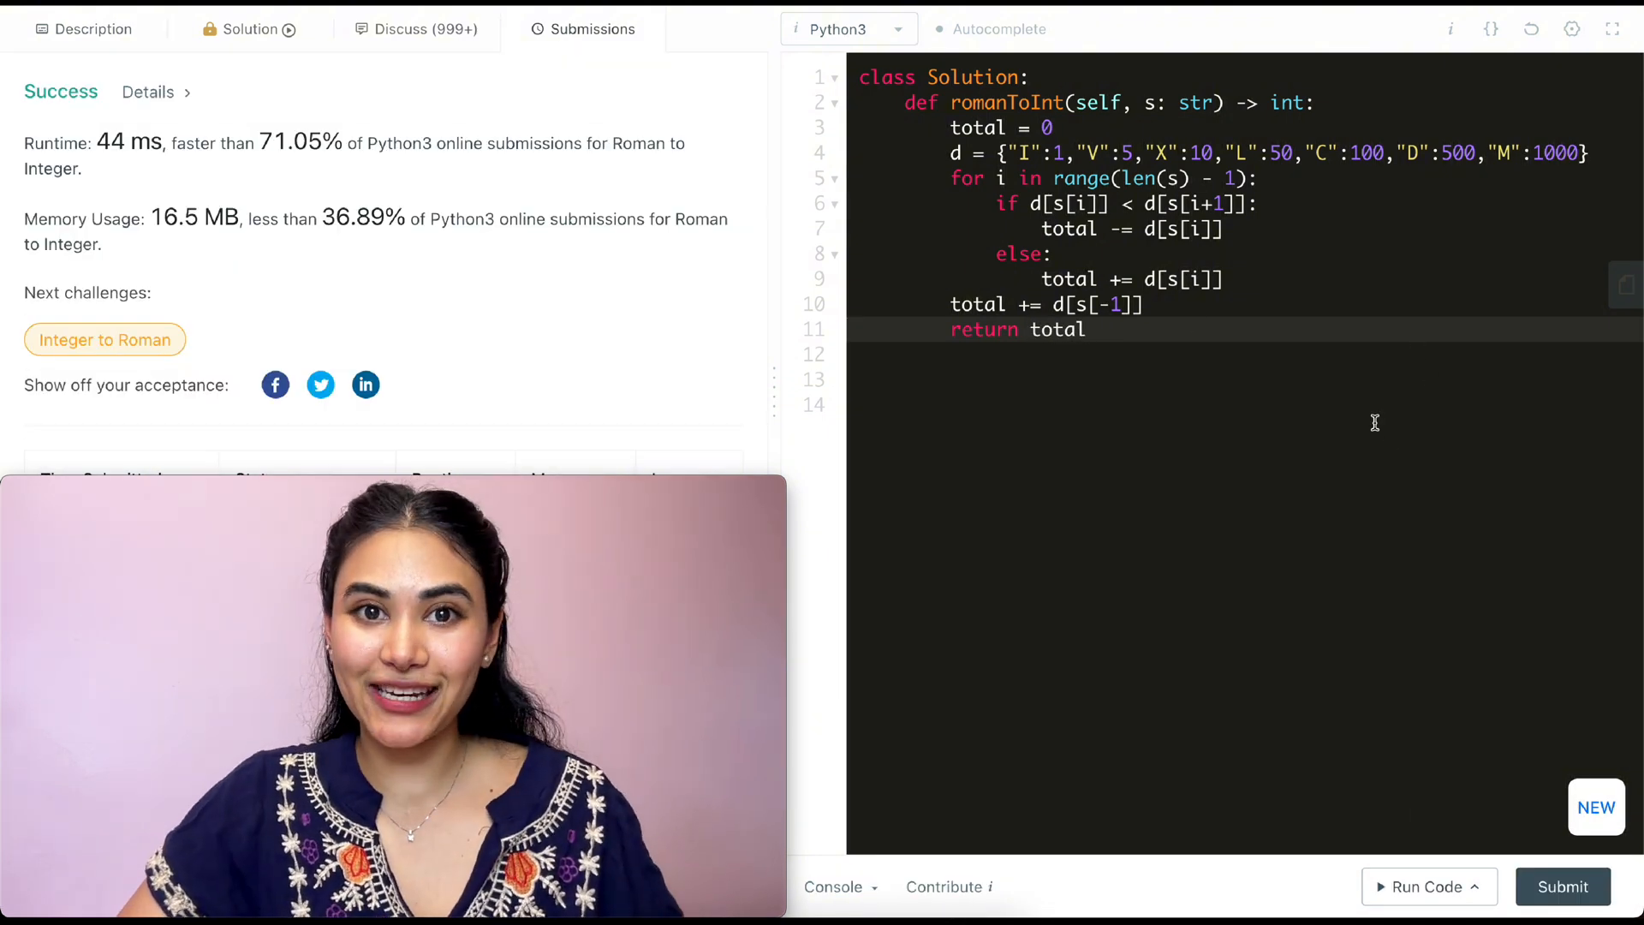
pyautogui.click(89, 29)
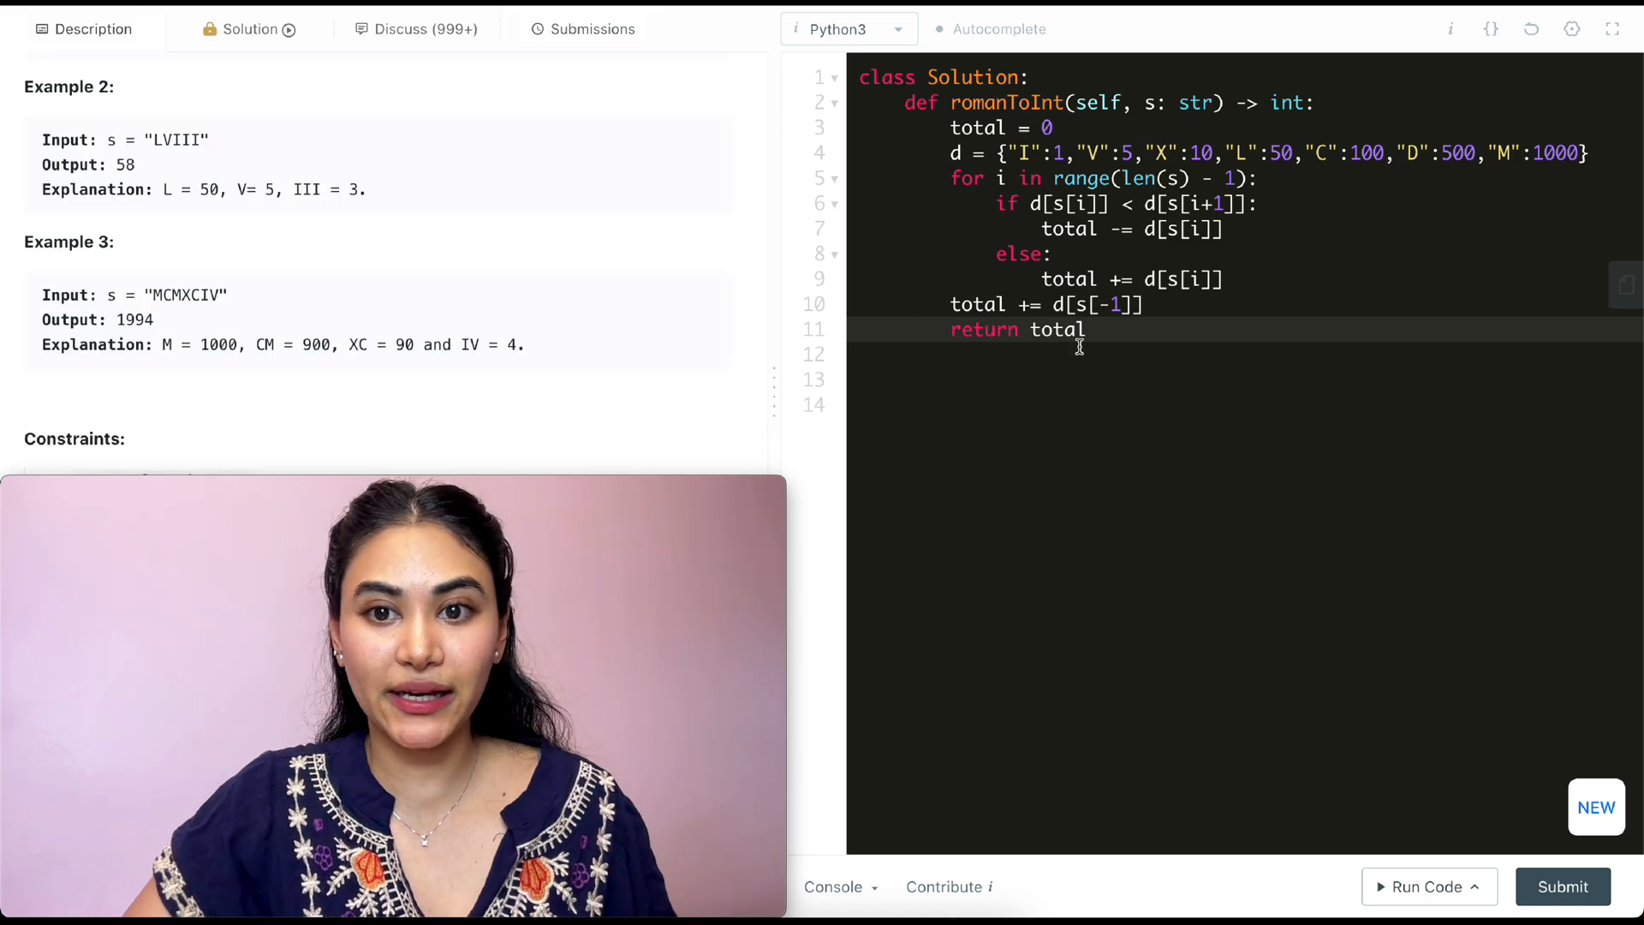